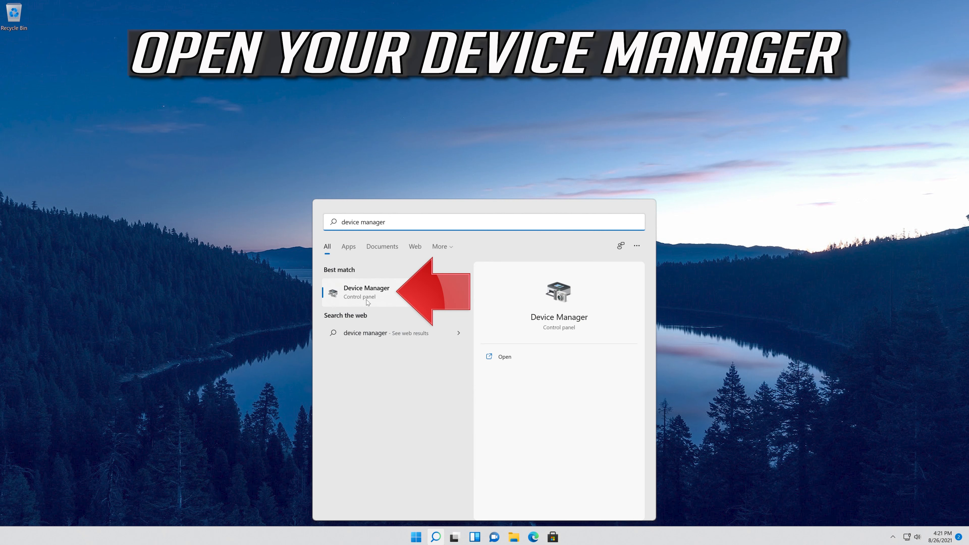
{"action": "mouse_move", "coordinate": [398, 295]}
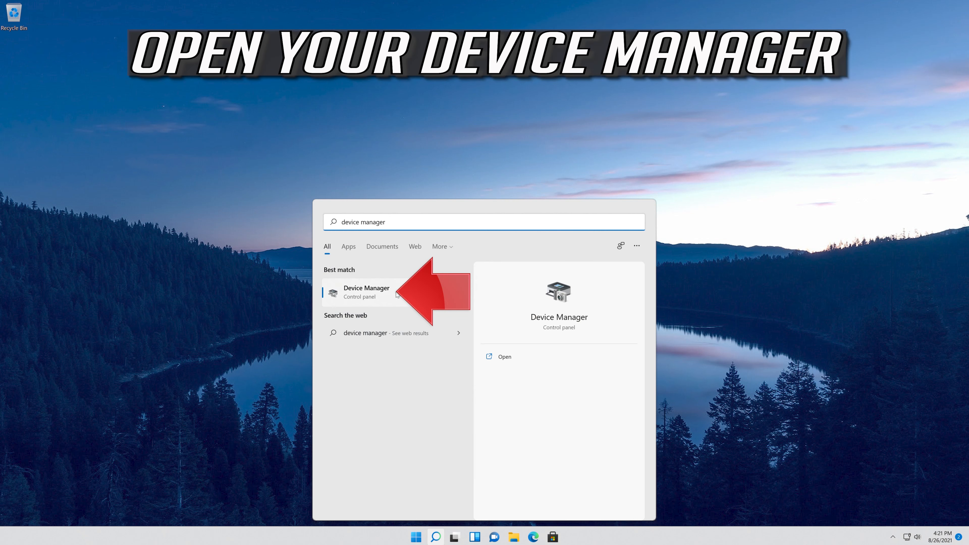
Step: Launch Device Manager from search, expand Cameras and bring up the Integrated Webcam's context menu
{"action": "left_click", "coordinate": [366, 291]}
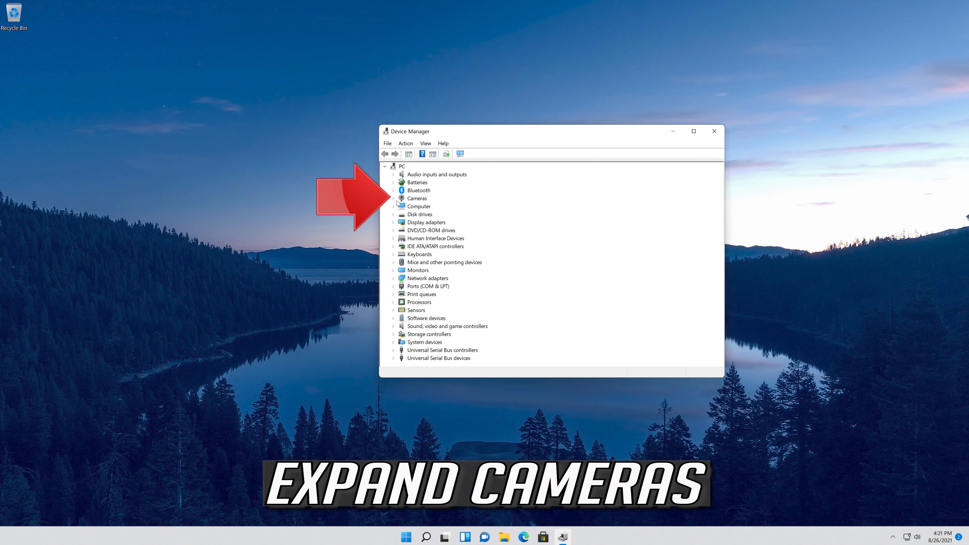
{"action": "mouse_move", "coordinate": [394, 202]}
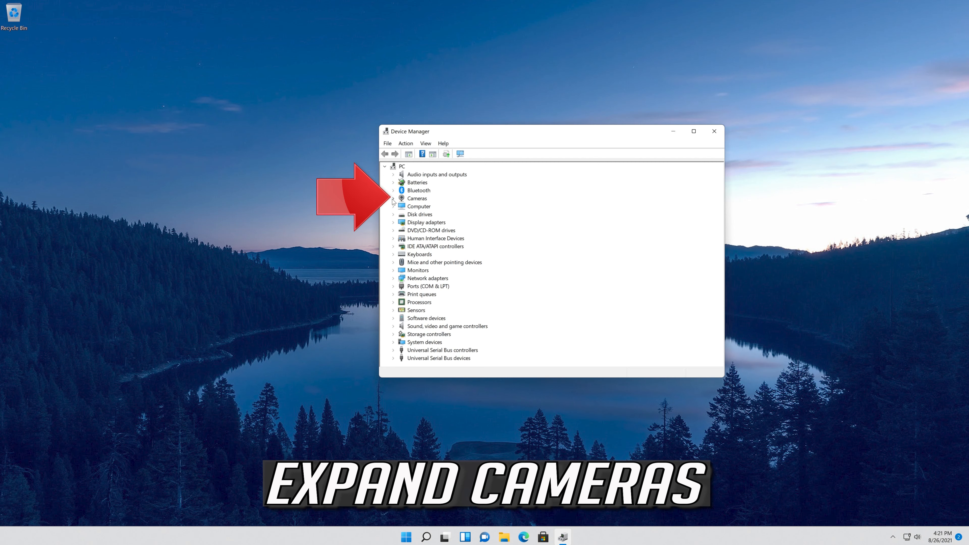
{"action": "left_click", "coordinate": [394, 198]}
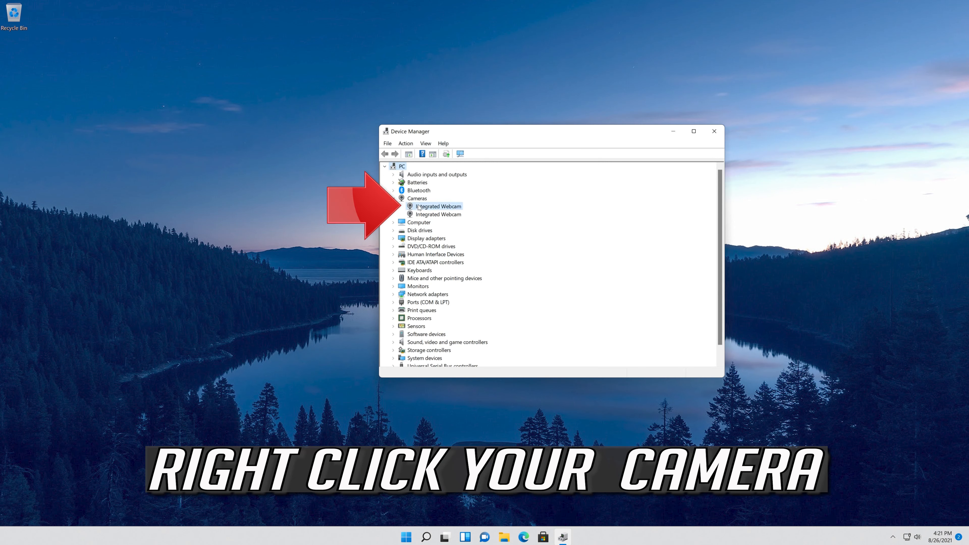
{"action": "left_click", "coordinate": [439, 206]}
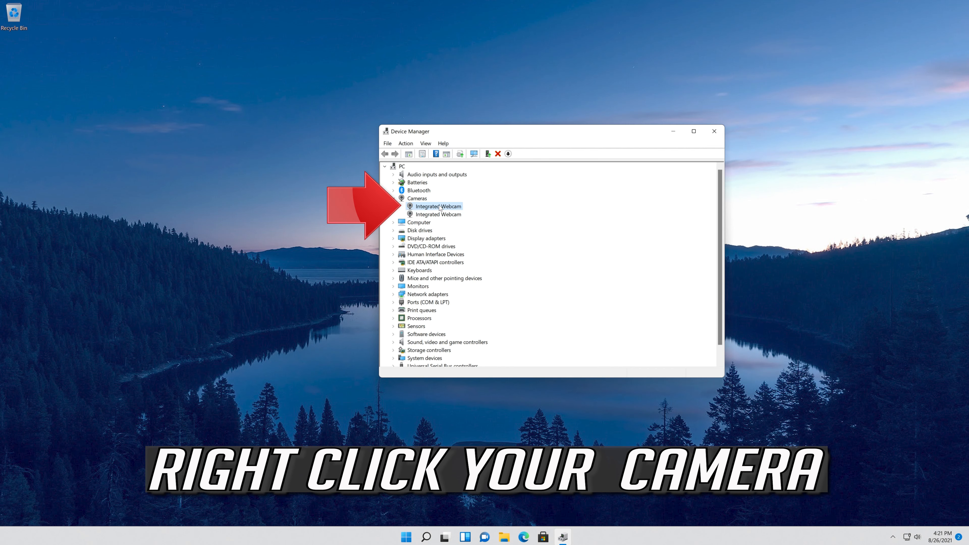
{"action": "right_click", "coordinate": [436, 206]}
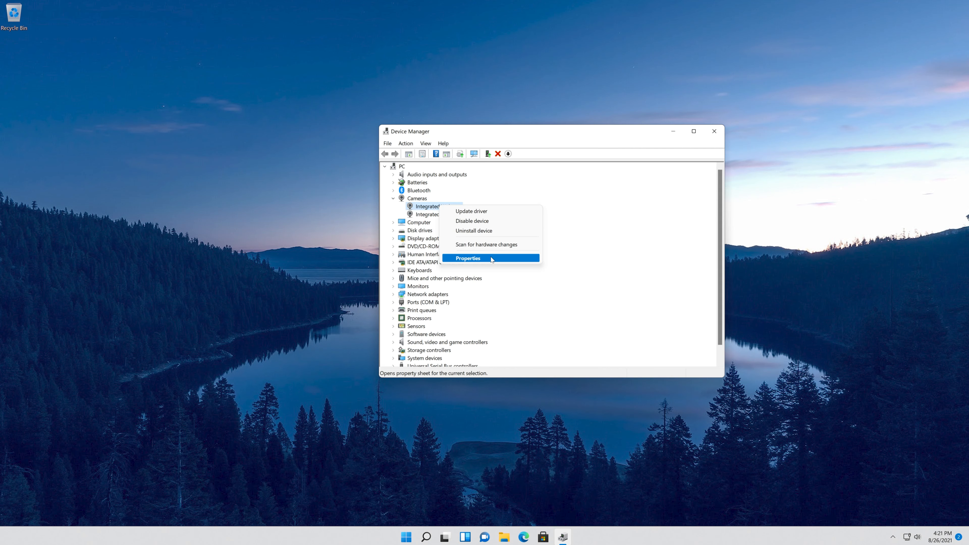
Step: From the webcam's Driver properties, update the driver automatically; USB Video Device is reported as best
{"action": "left_click", "coordinate": [468, 258]}
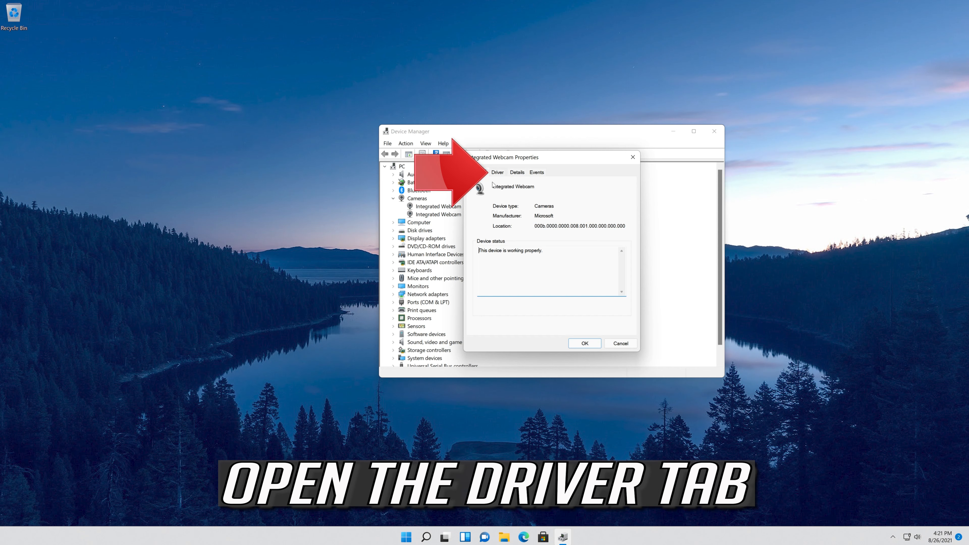
{"action": "left_click", "coordinate": [498, 172]}
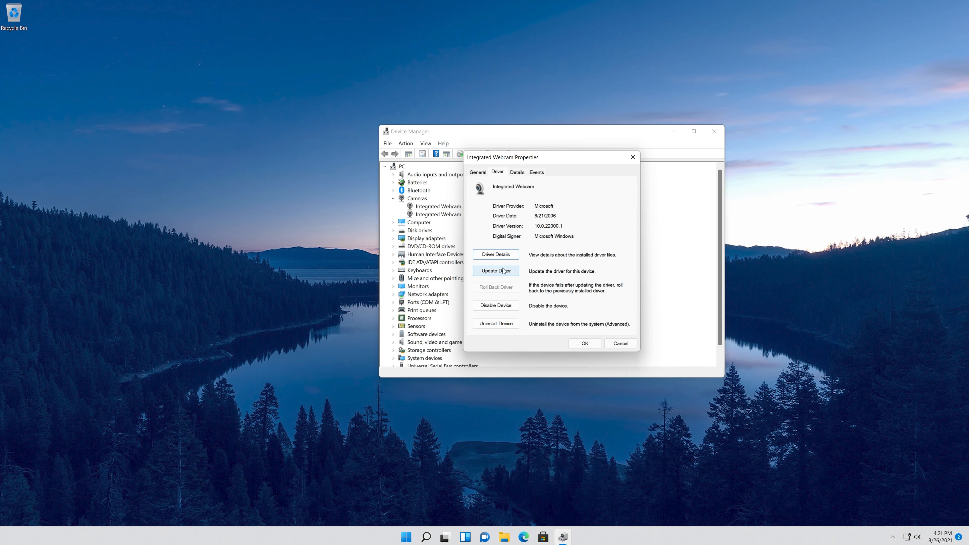
{"action": "left_click", "coordinate": [496, 271]}
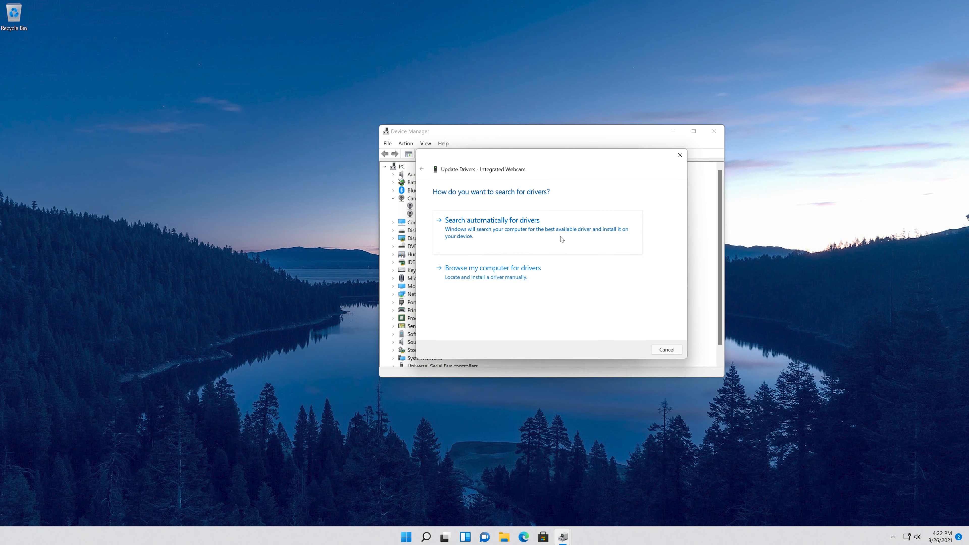
{"action": "left_click", "coordinate": [490, 219]}
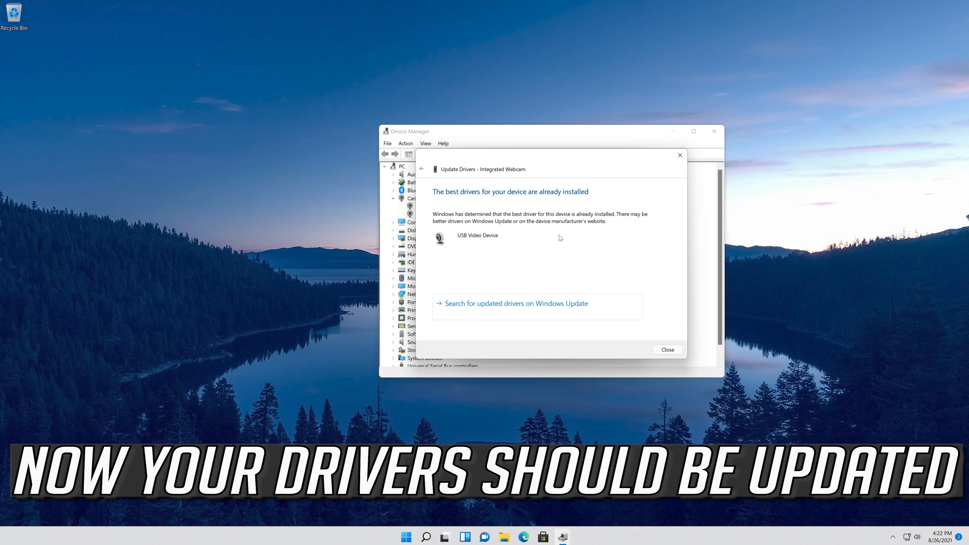
{"action": "mouse_move", "coordinate": [531, 232]}
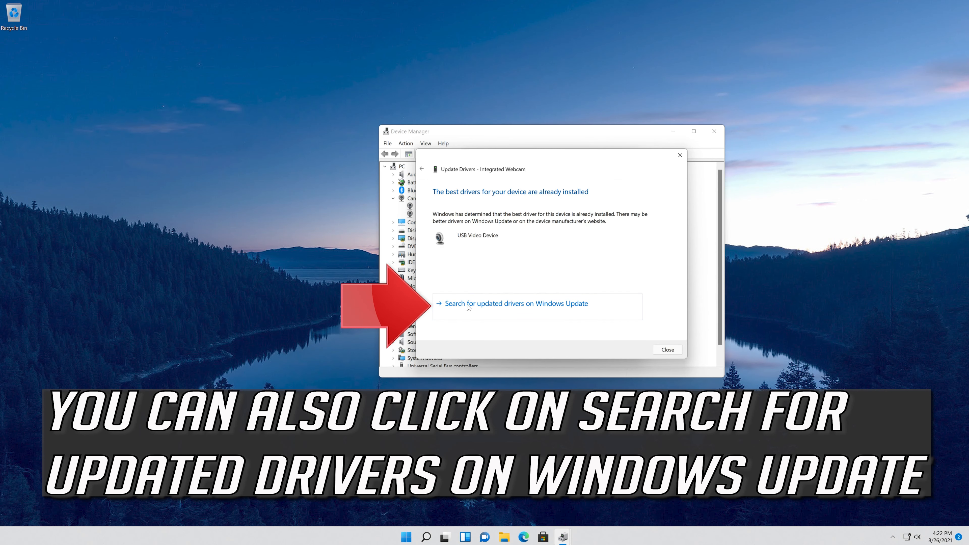
{"action": "mouse_move", "coordinate": [660, 304]}
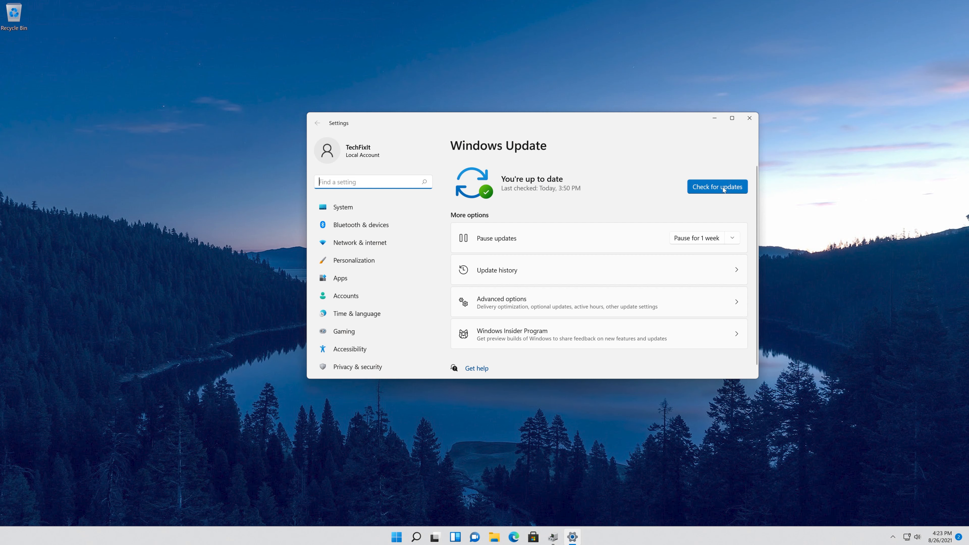
Step: Run Check for updates in Windows Update, confirming the PC is up to date
{"action": "left_click", "coordinate": [716, 187]}
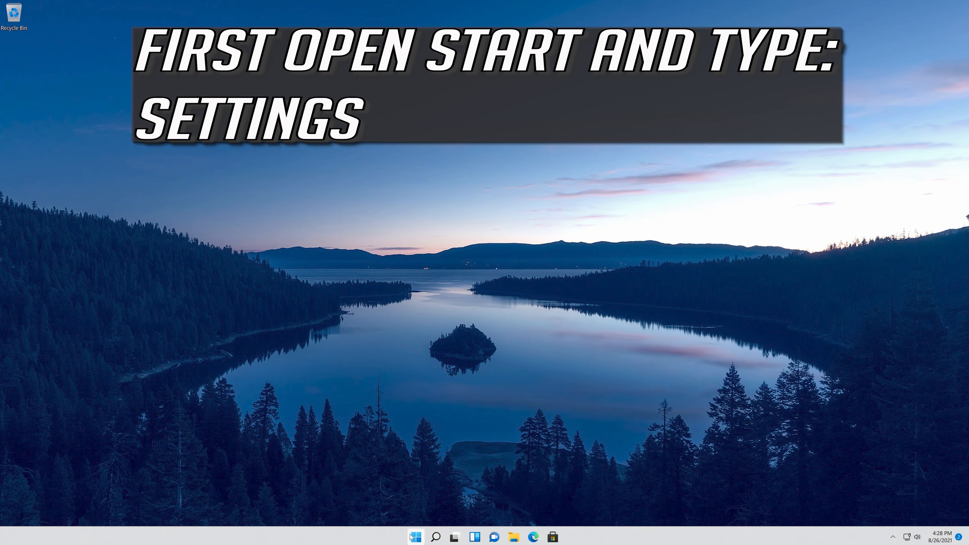
Step: Reopen Settings via Start search and bring the System Troubleshoot option into view
{"action": "left_click", "coordinate": [415, 537]}
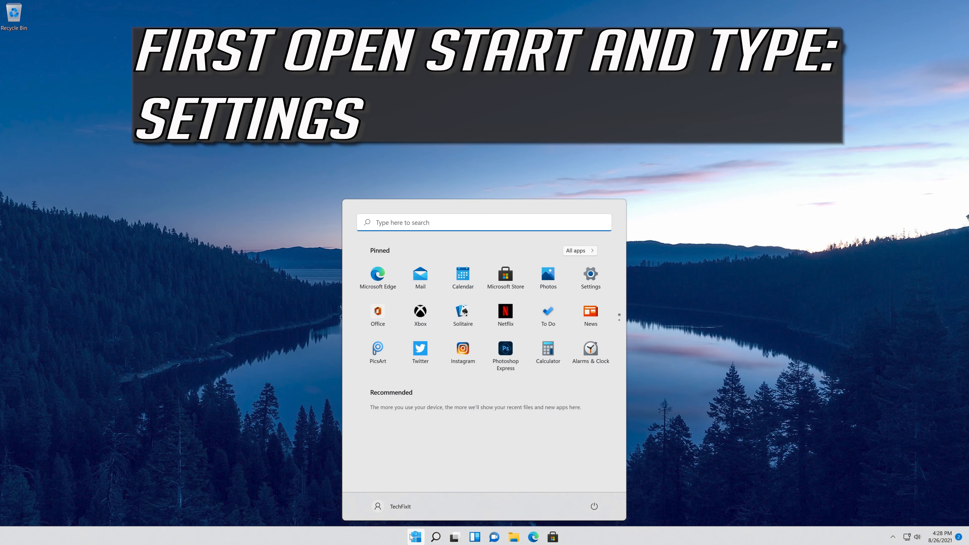
{"action": "type", "text": "settings"}
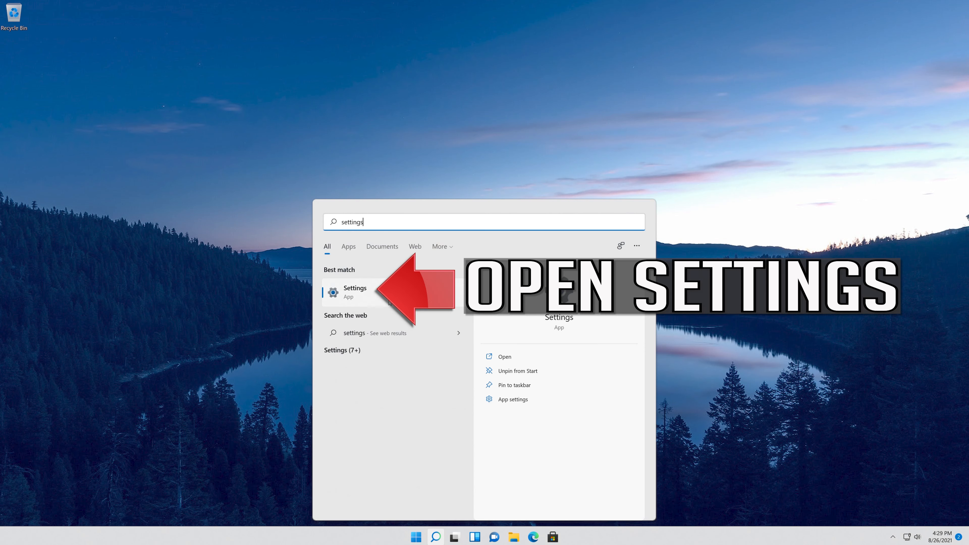
{"action": "left_click", "coordinate": [354, 291]}
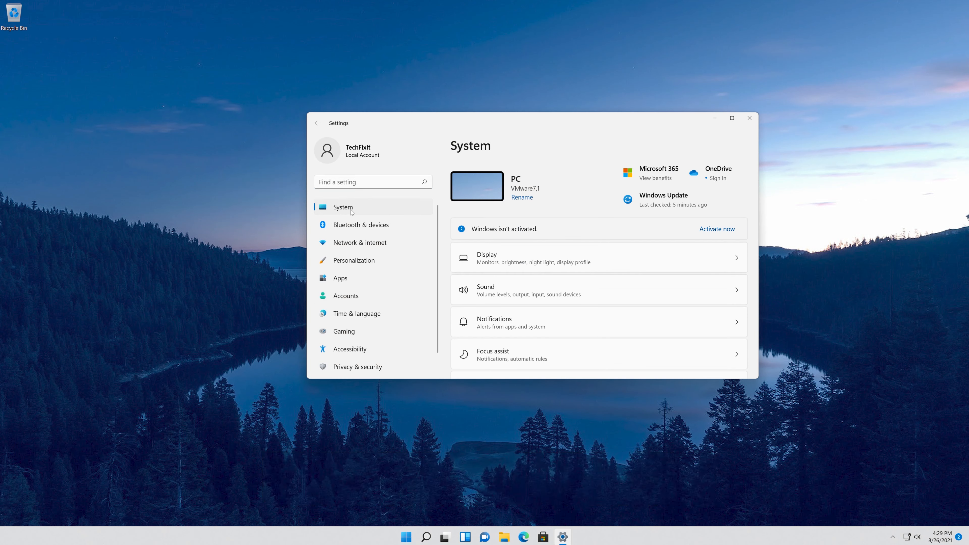
{"action": "scroll", "scroll_direction": "down", "scroll_amount": 3}
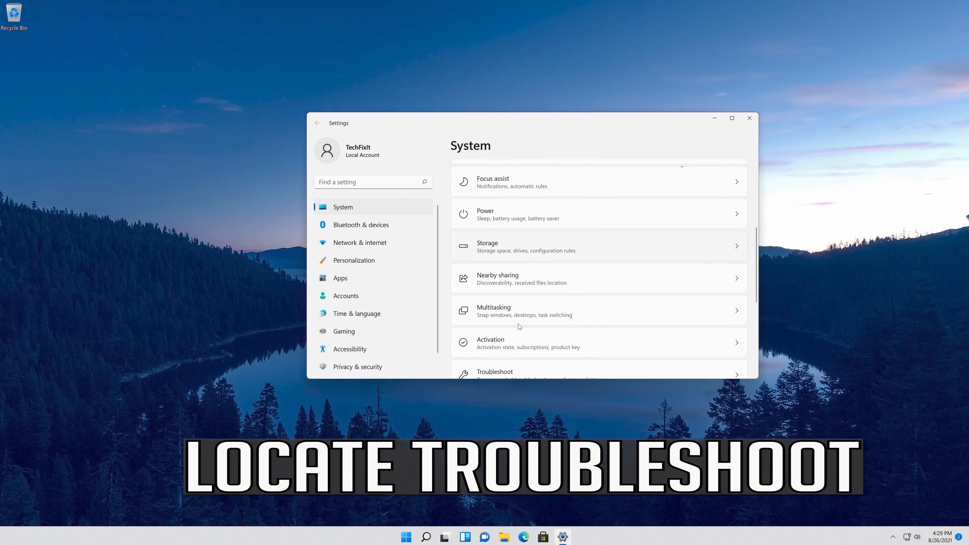
{"action": "scroll", "scroll_direction": "down", "scroll_amount": 3}
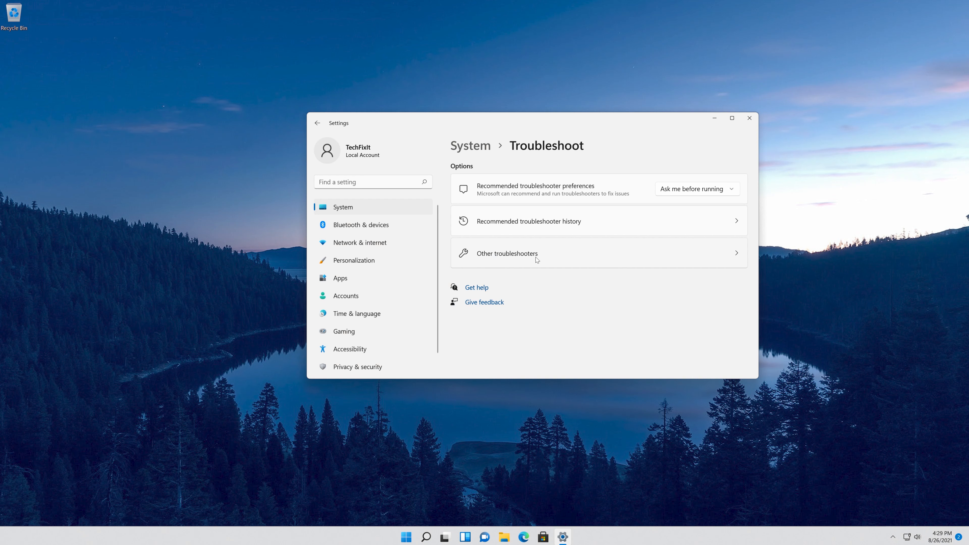
Step: Under Other troubleshooters, run the Camera troubleshooter to let Windows repair the webcam
{"action": "left_click", "coordinate": [536, 253]}
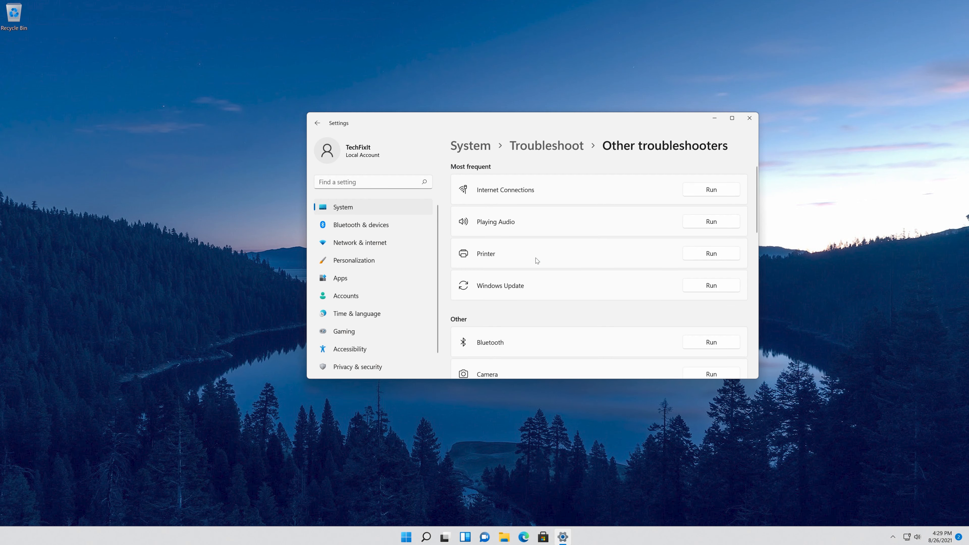
{"action": "scroll", "scroll_direction": "down", "scroll_amount": 3}
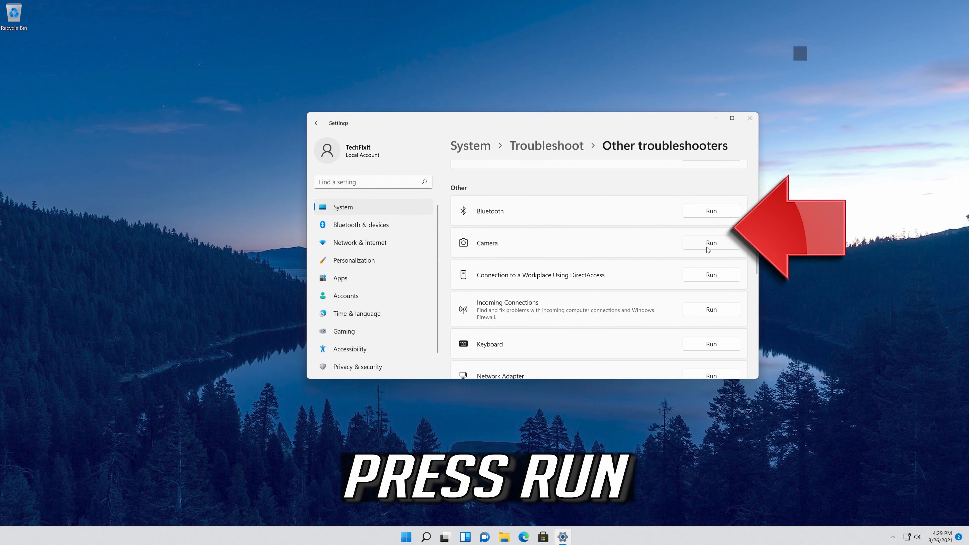
{"action": "left_click", "coordinate": [709, 242]}
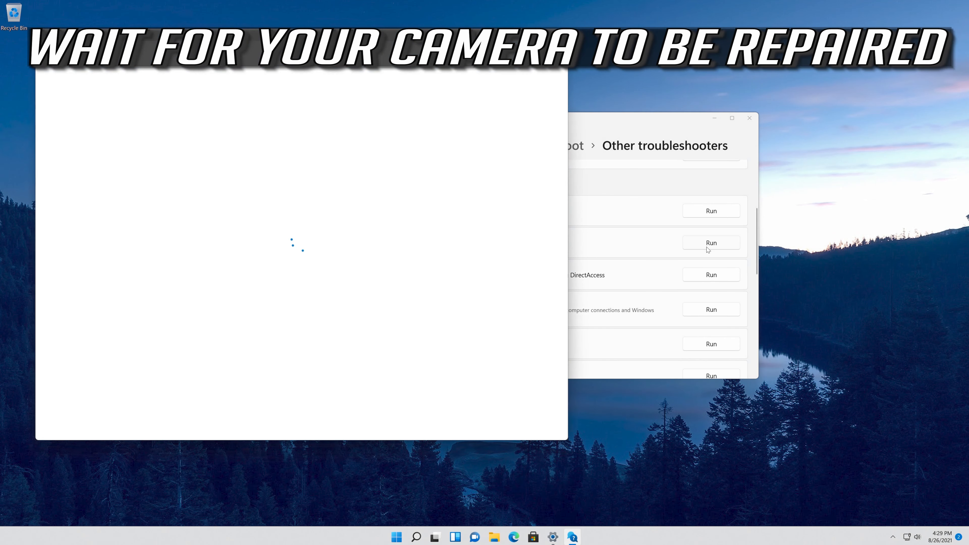
{"action": "left_click", "coordinate": [396, 536]}
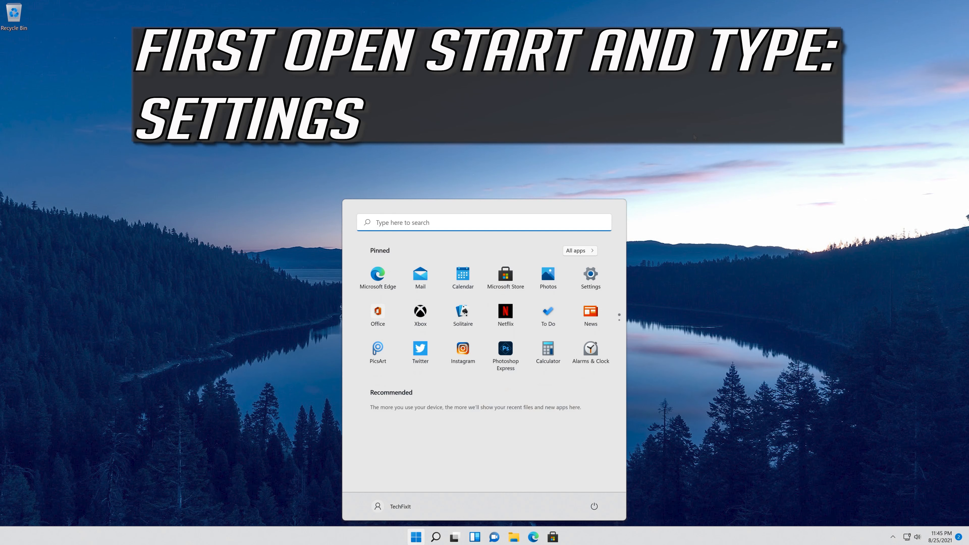
Step: Reopen Settings, go to Privacy & security and scroll to the App permissions list including Camera
{"action": "type", "text": "settings"}
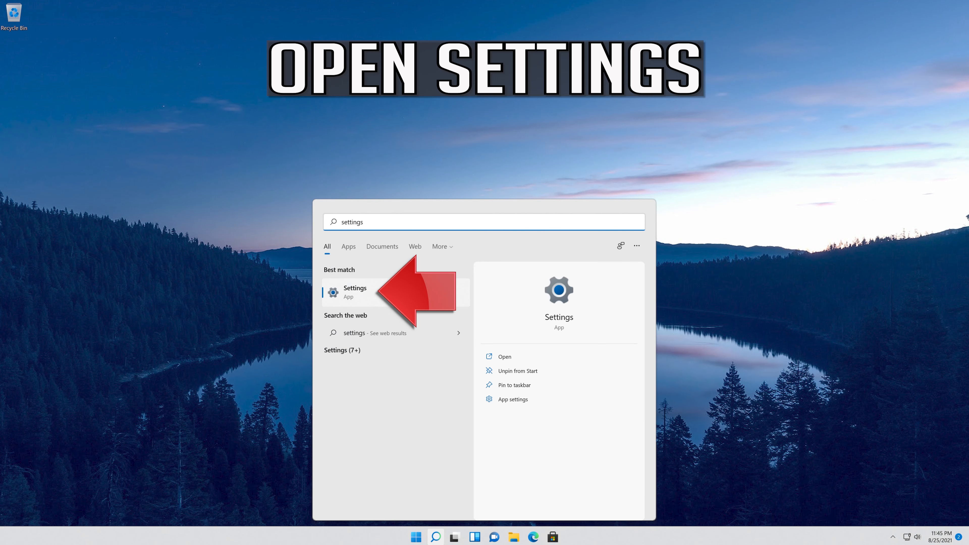
{"action": "left_click", "coordinate": [355, 292]}
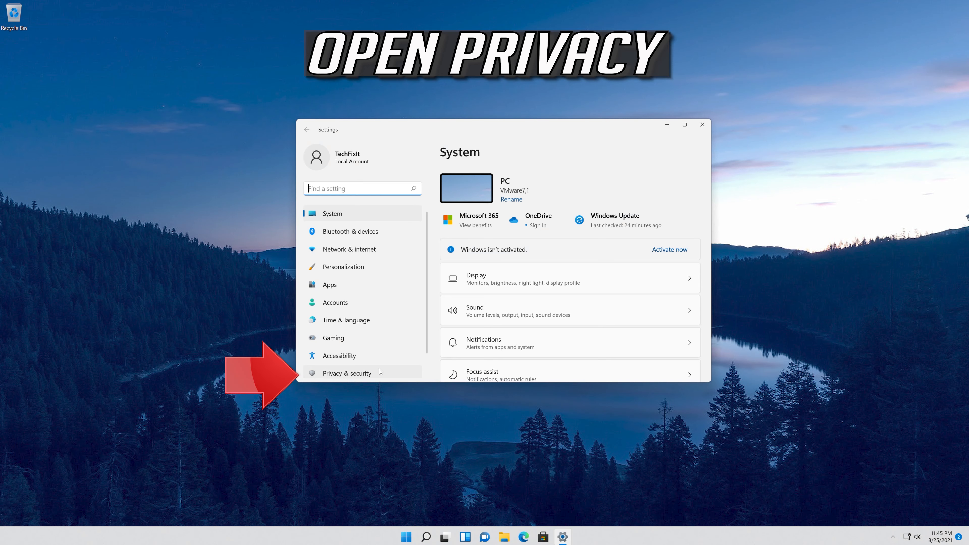
{"action": "left_click", "coordinate": [347, 372]}
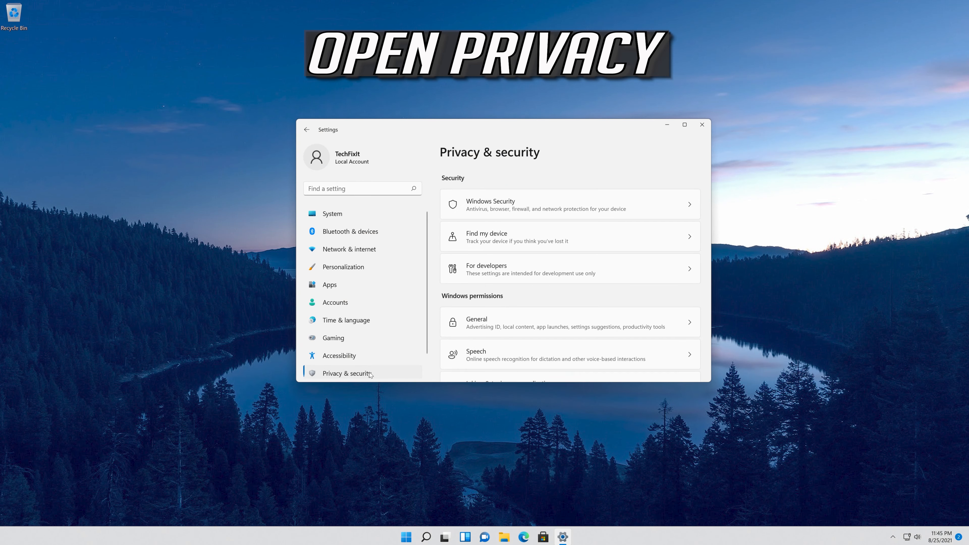
{"action": "scroll", "scroll_direction": "down", "scroll_amount": 3}
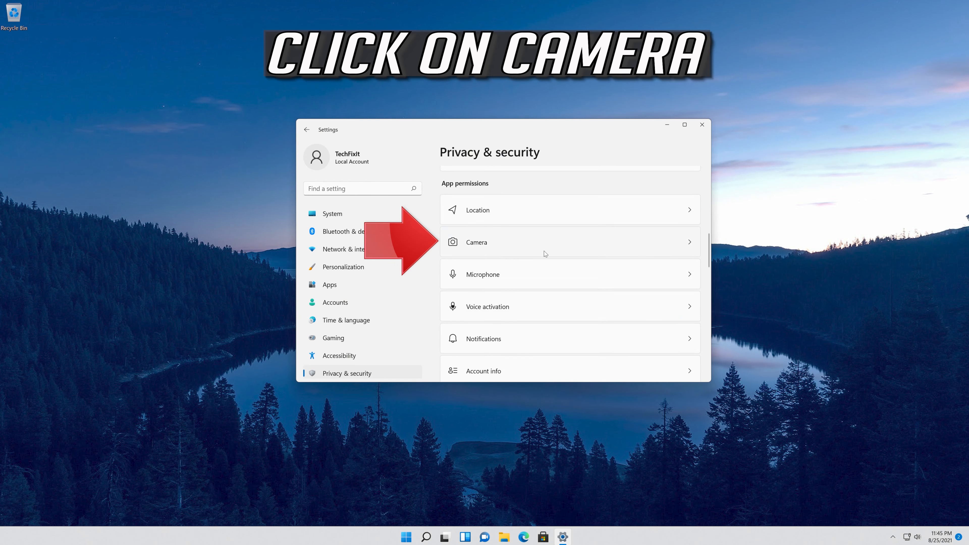
Step: In Camera permissions, turn on Camera access and Let apps access your camera
{"action": "left_click", "coordinate": [476, 242]}
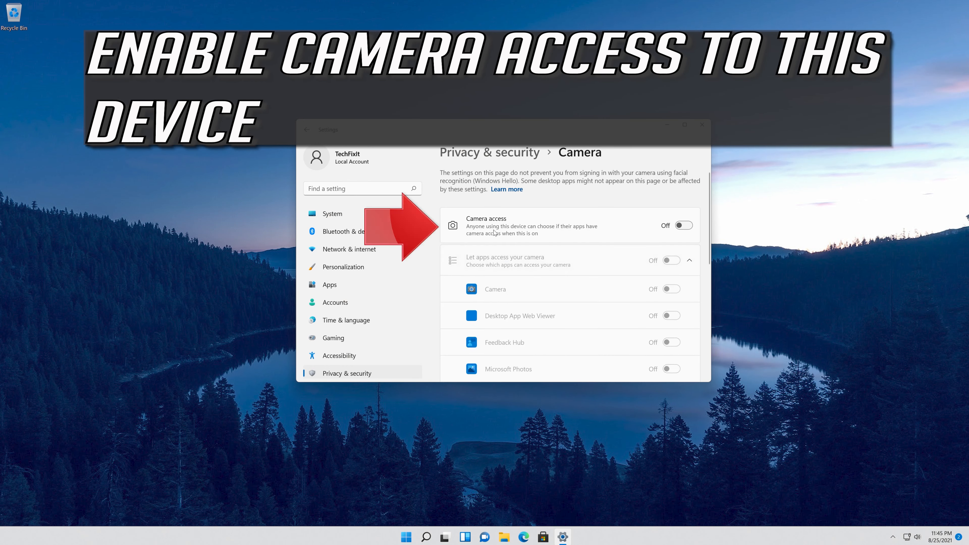
{"action": "mouse_move", "coordinate": [551, 227]}
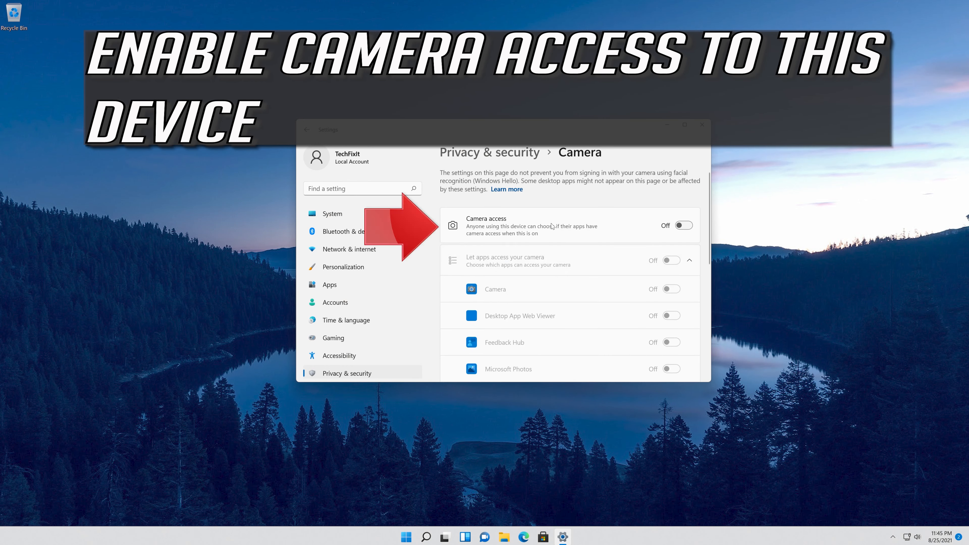
{"action": "mouse_move", "coordinate": [683, 226]}
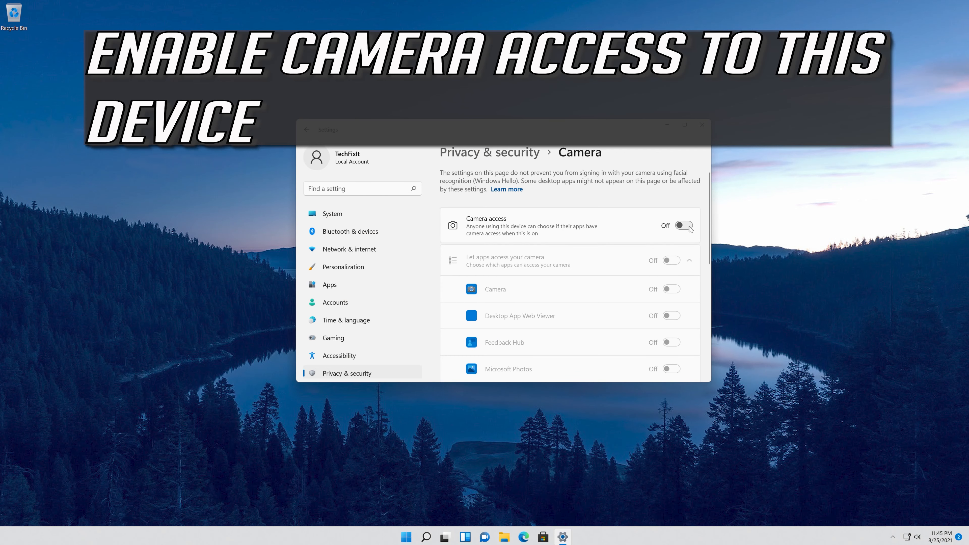
{"action": "left_click", "coordinate": [682, 225]}
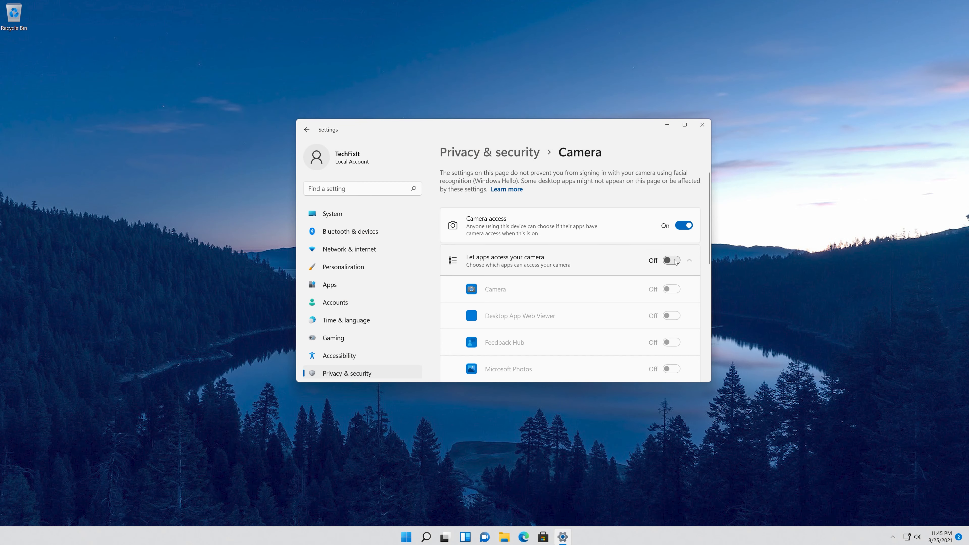
{"action": "left_click", "coordinate": [671, 259]}
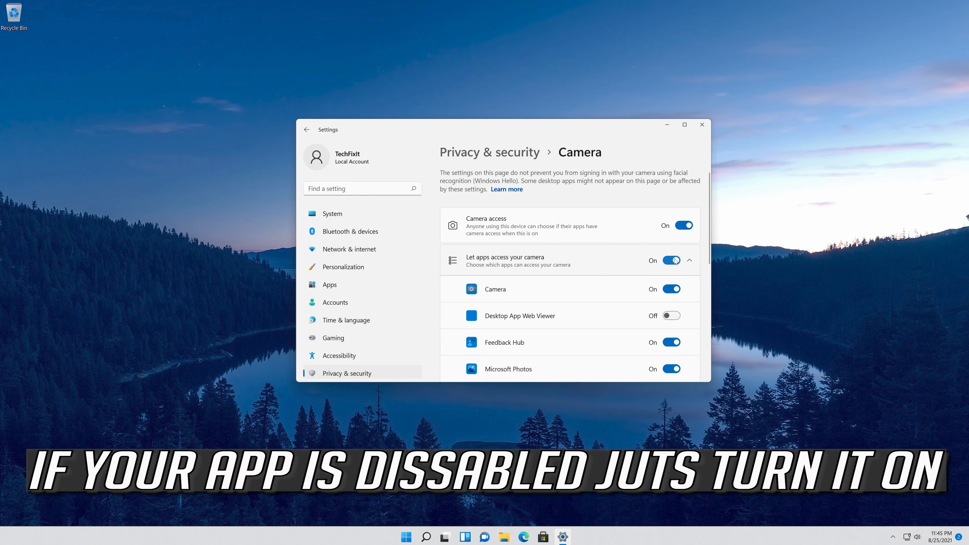
Step: Turn on Let desktop apps access your camera, then close the Settings window
{"action": "scroll", "scroll_direction": "down", "scroll_amount": 3}
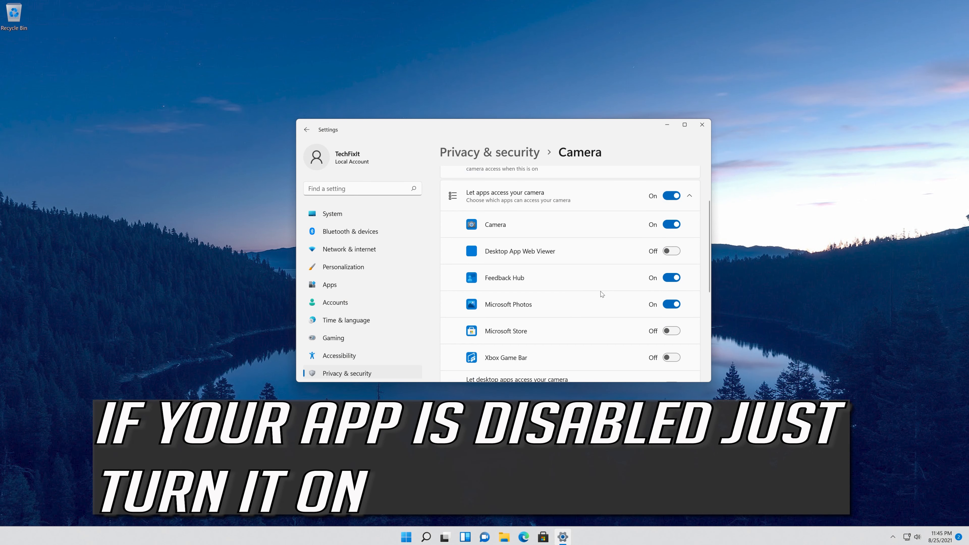
{"action": "scroll", "scroll_direction": "down", "scroll_amount": 3}
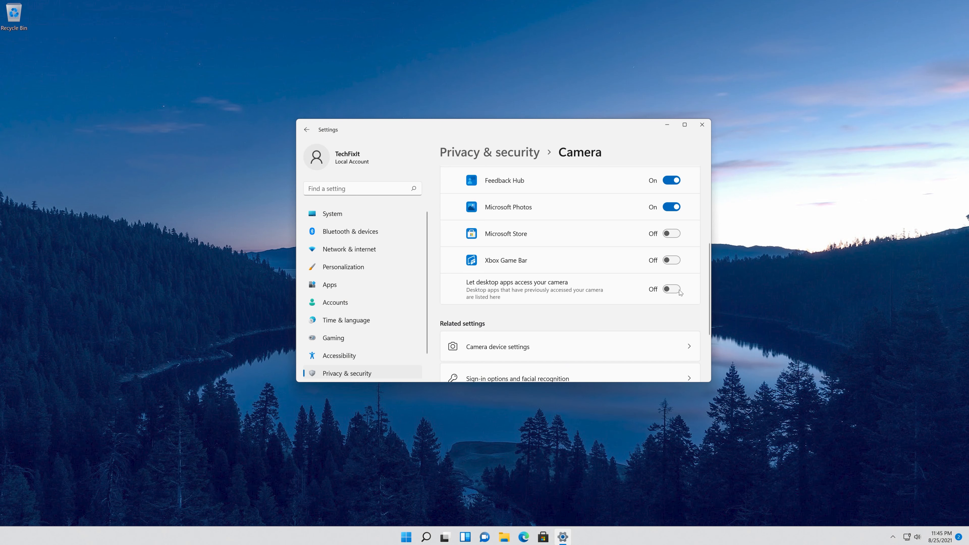
{"action": "left_click", "coordinate": [669, 289]}
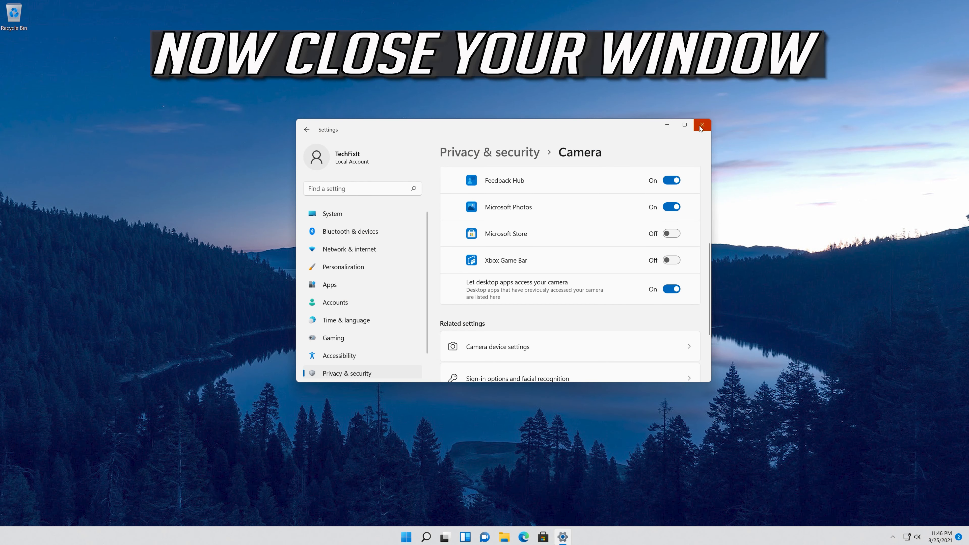
{"action": "left_click", "coordinate": [701, 125]}
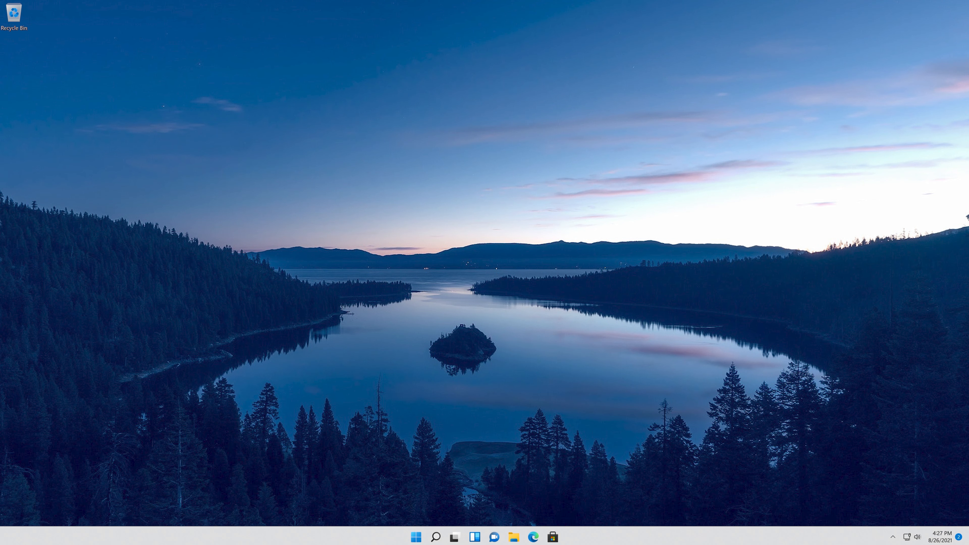
Step: Launch Device Manager from Start search and expand the Cameras category
{"action": "left_click", "coordinate": [415, 536]}
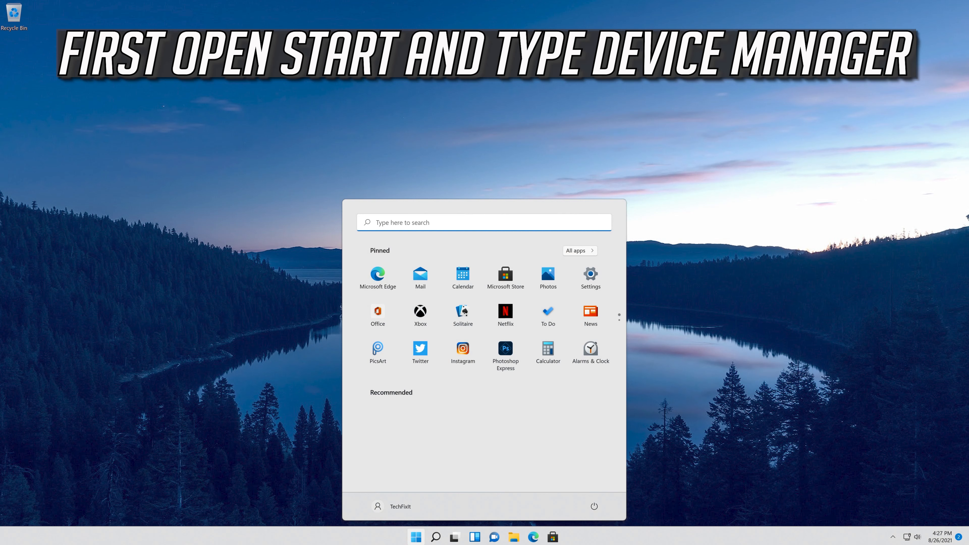
{"action": "type", "text": "device"}
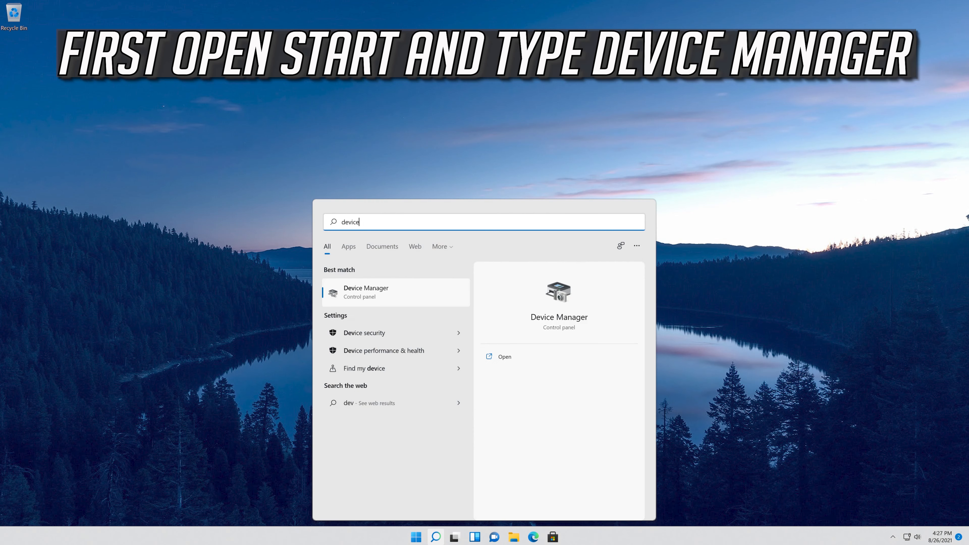
{"action": "type", "text": "manager"}
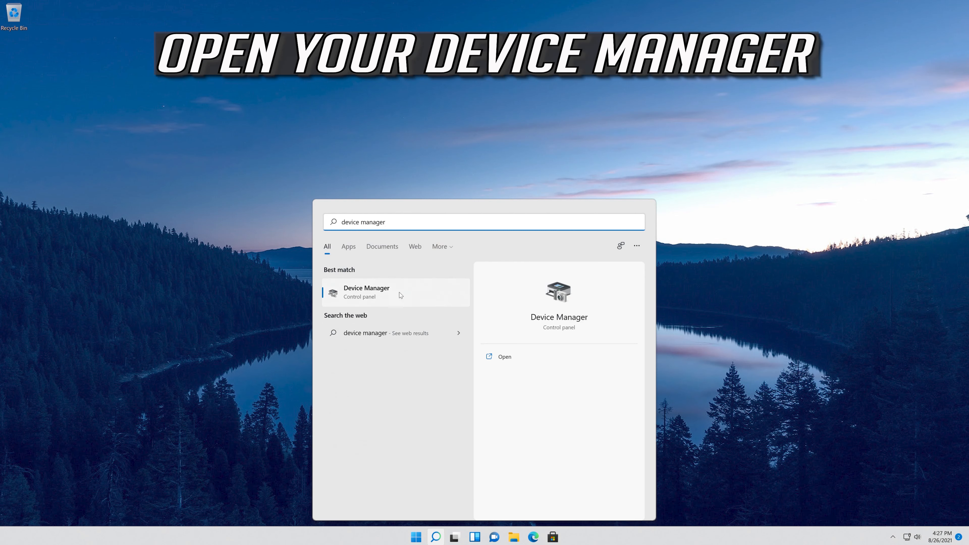
{"action": "mouse_move", "coordinate": [392, 299]}
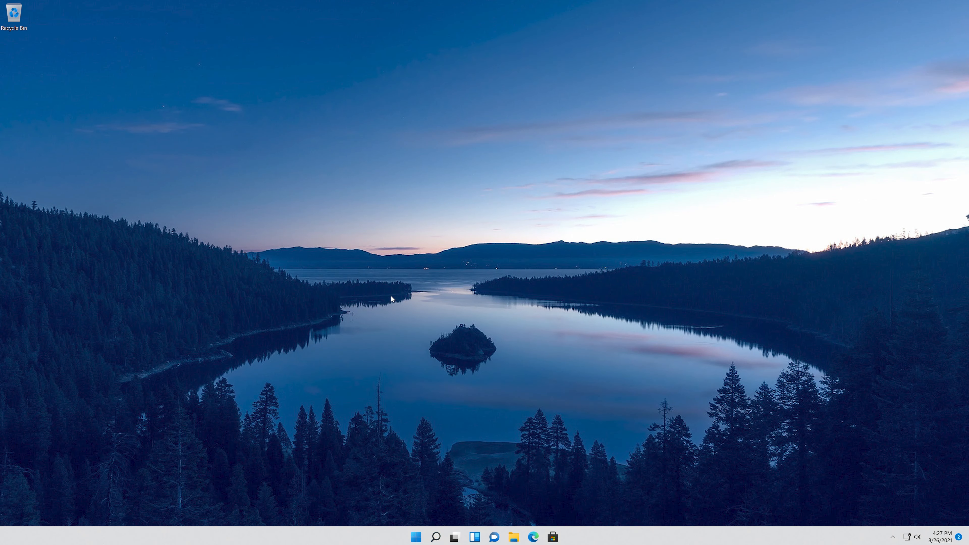
{"action": "left_click", "coordinate": [561, 536]}
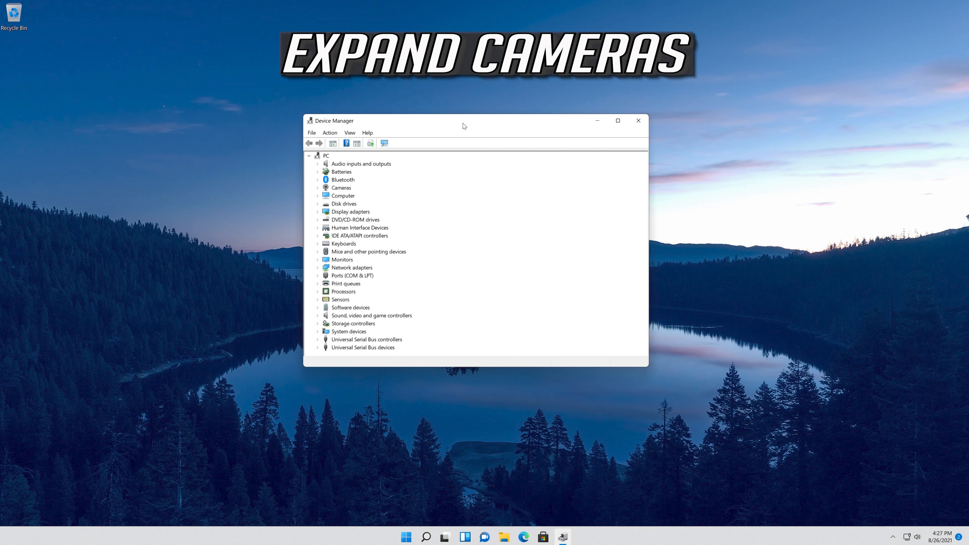
{"action": "mouse_move", "coordinate": [332, 198]}
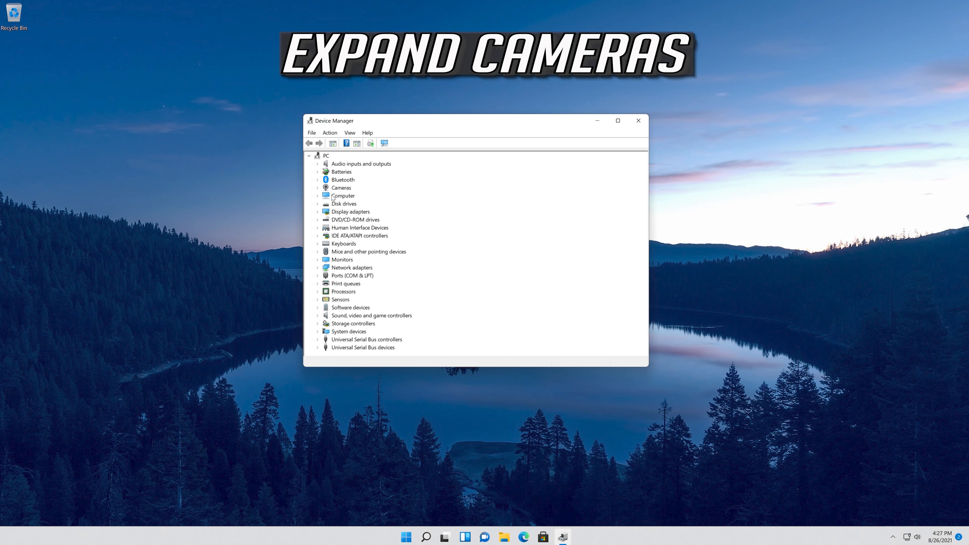
{"action": "left_click", "coordinate": [317, 187]}
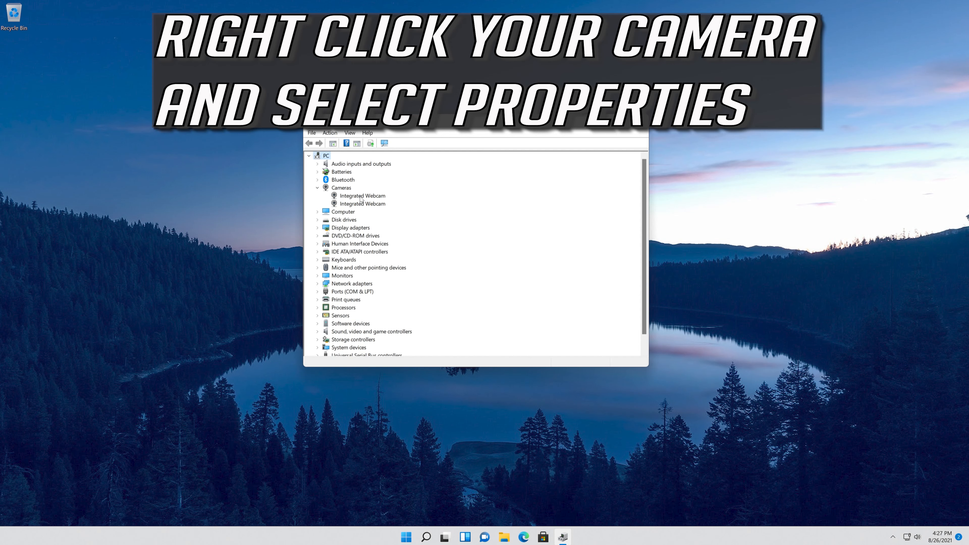
Step: From the Integrated Webcam's Driver properties, uninstall the device and confirm the removal
{"action": "right_click", "coordinate": [360, 195]}
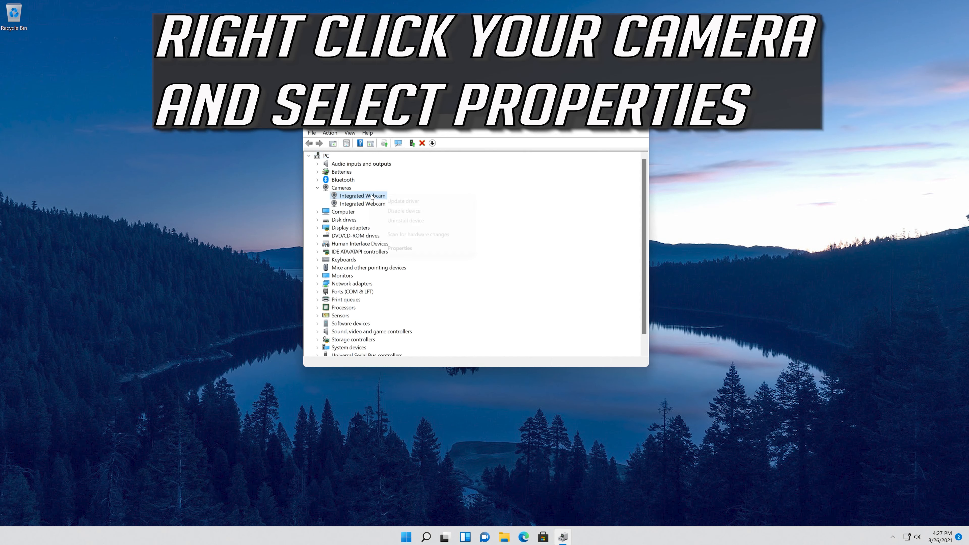
{"action": "right_click", "coordinate": [362, 196]}
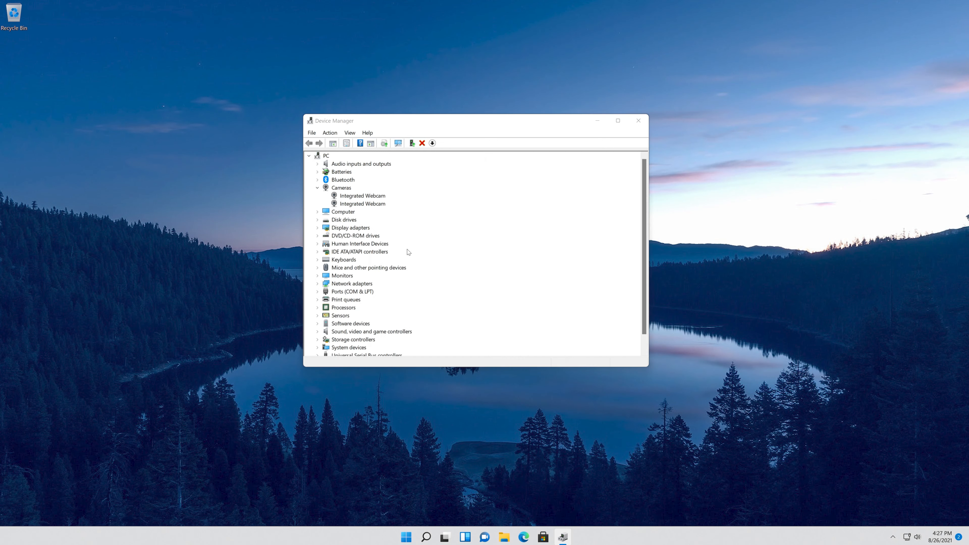
{"action": "double_click", "coordinate": [363, 195]}
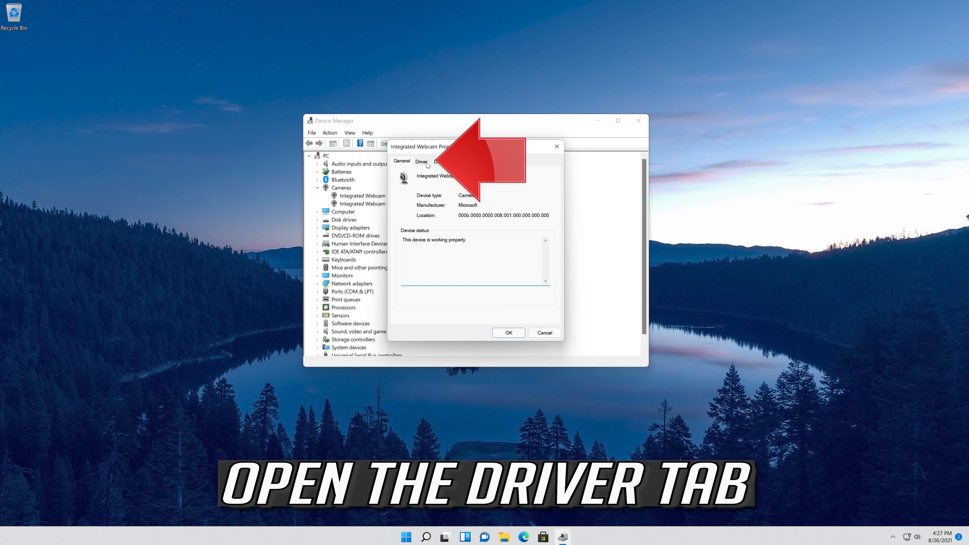
{"action": "left_click", "coordinate": [421, 161]}
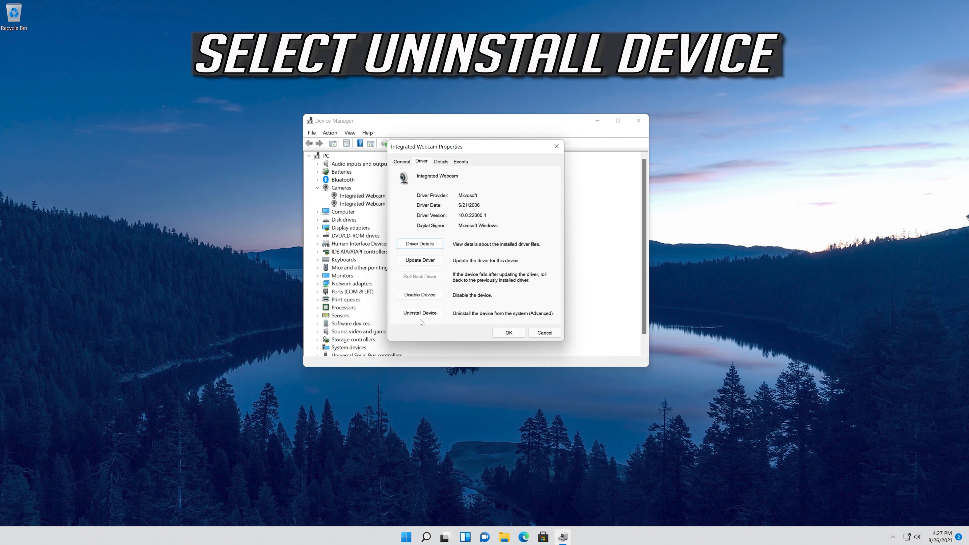
{"action": "left_click", "coordinate": [419, 312]}
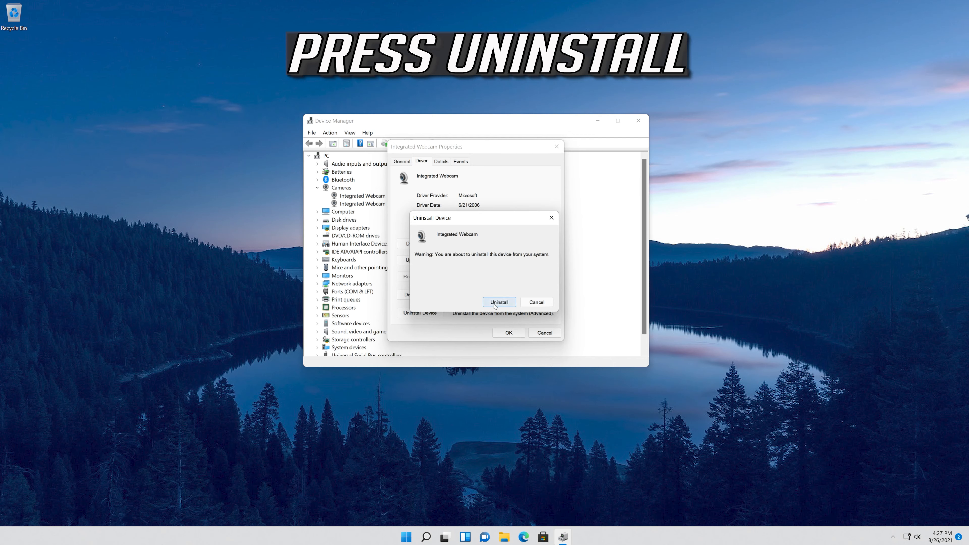
{"action": "left_click", "coordinate": [498, 302]}
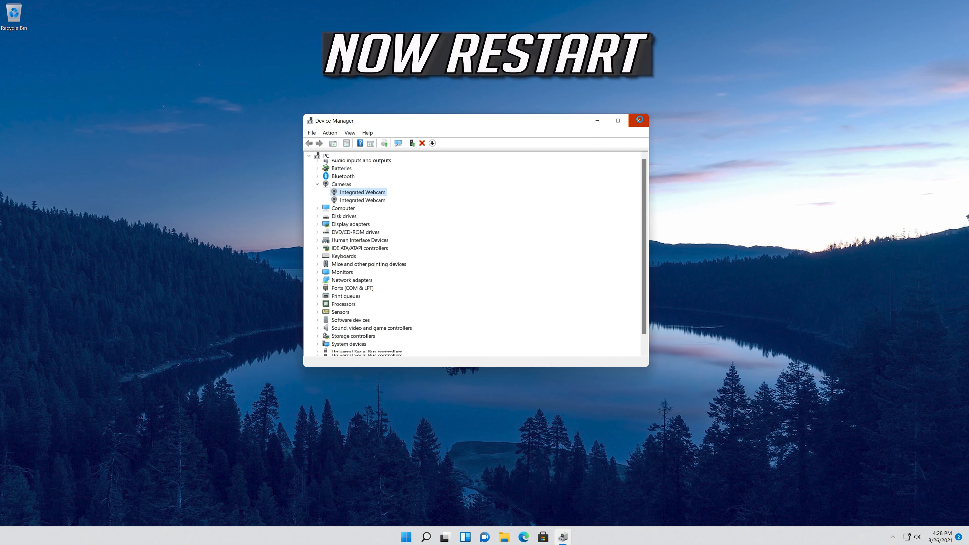
{"action": "mouse_move", "coordinate": [639, 121]}
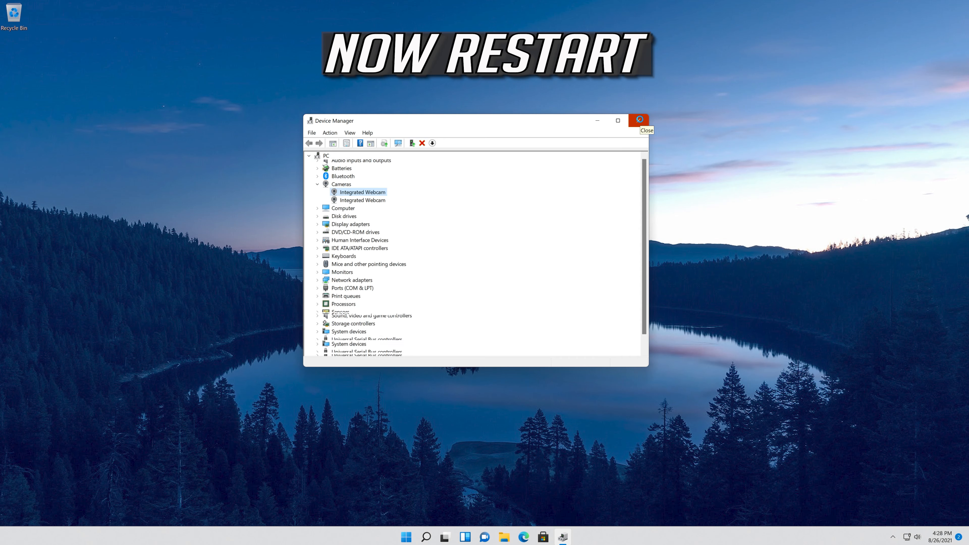
Step: Close Device Manager and bring up the Start menu to restart the computer
{"action": "left_click", "coordinate": [638, 121]}
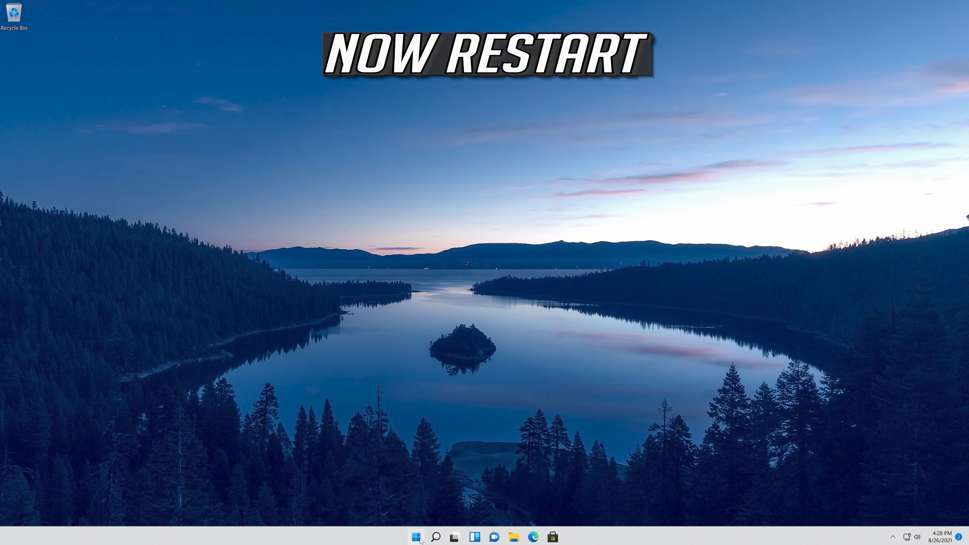
{"action": "left_click", "coordinate": [416, 536]}
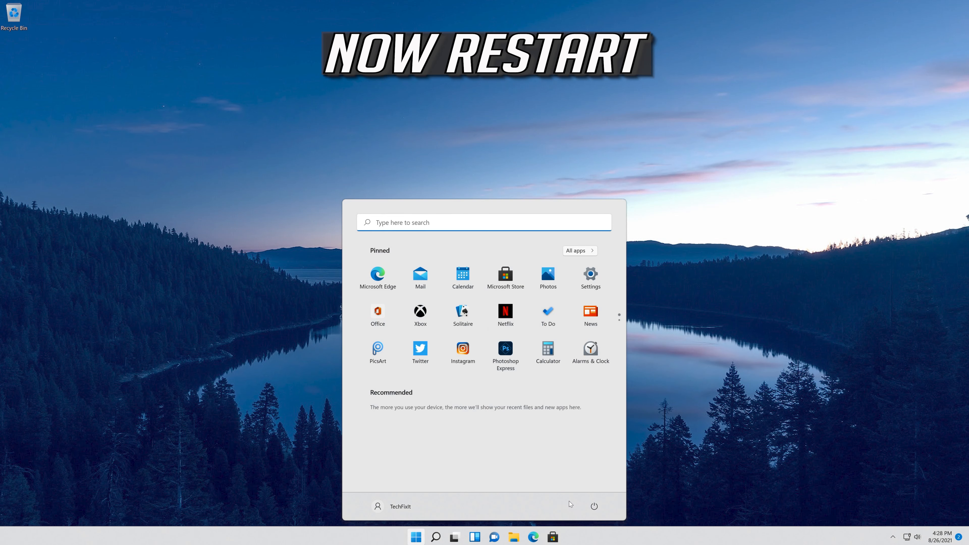
{"action": "mouse_move", "coordinate": [586, 487]}
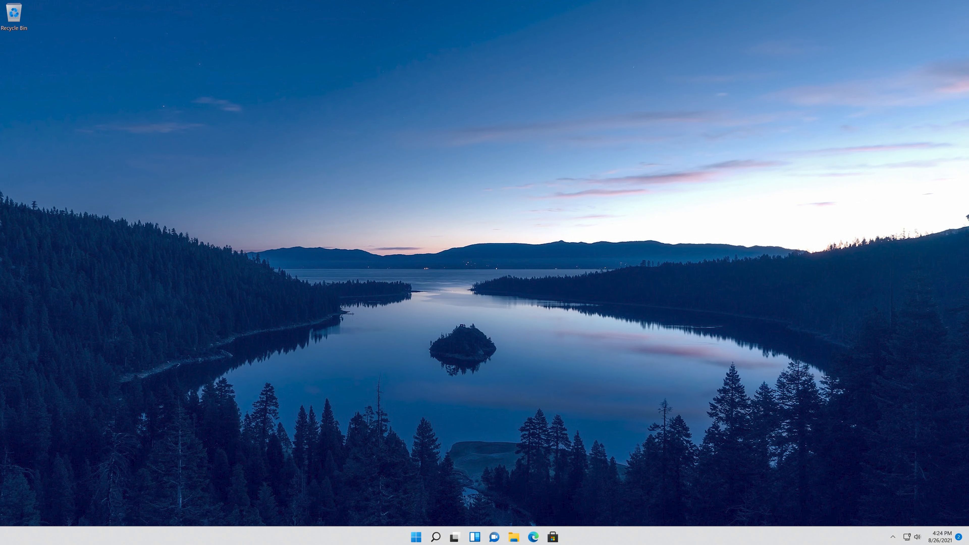
Step: Reopen Device Manager from Start search, centre its window and expand Cameras
{"action": "left_click", "coordinate": [415, 536]}
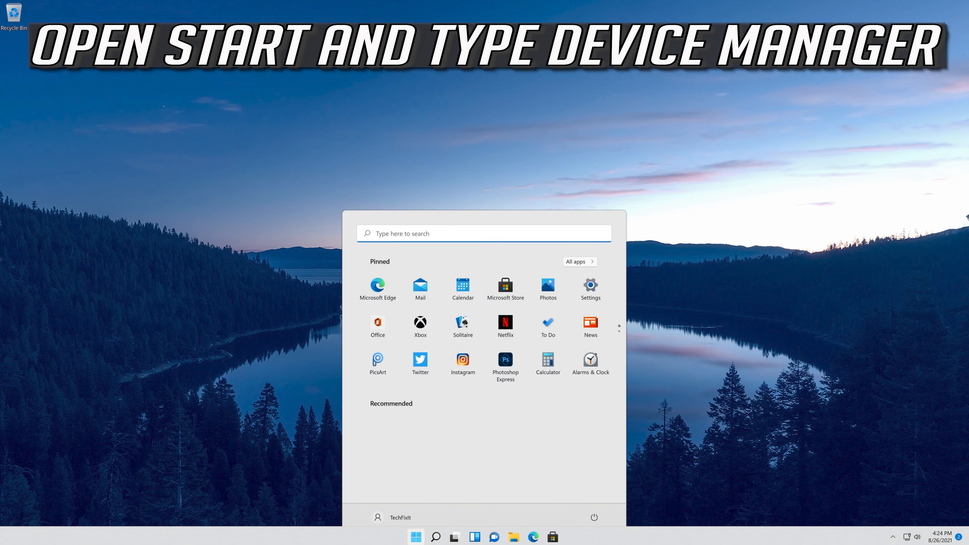
{"action": "type", "text": "dev"}
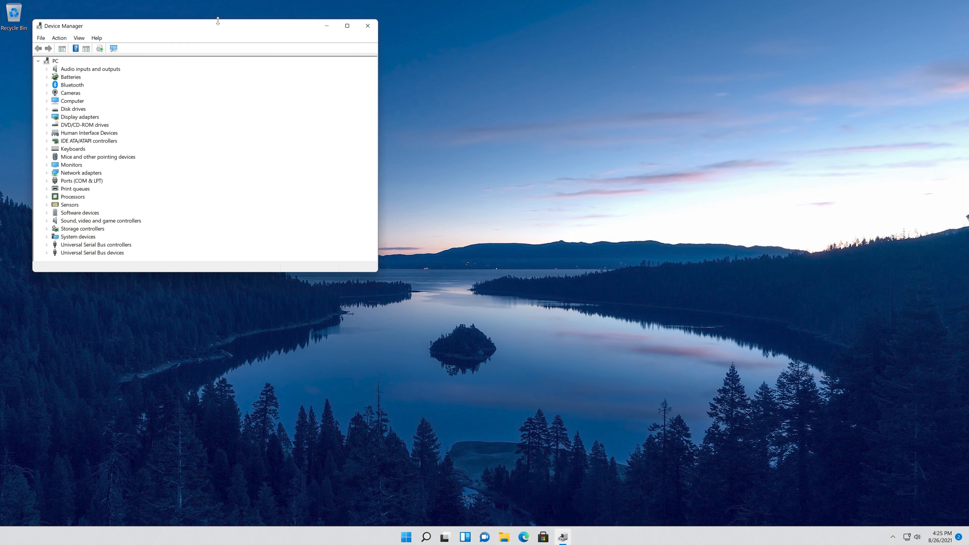
{"action": "left_click_drag", "start_coordinate": [217, 25], "coordinate": [537, 132]}
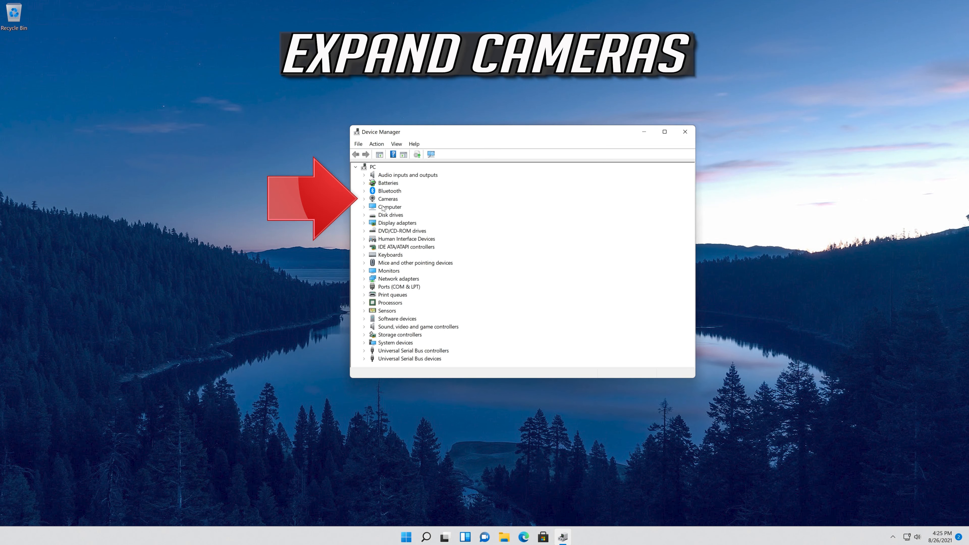
{"action": "left_click", "coordinate": [364, 198]}
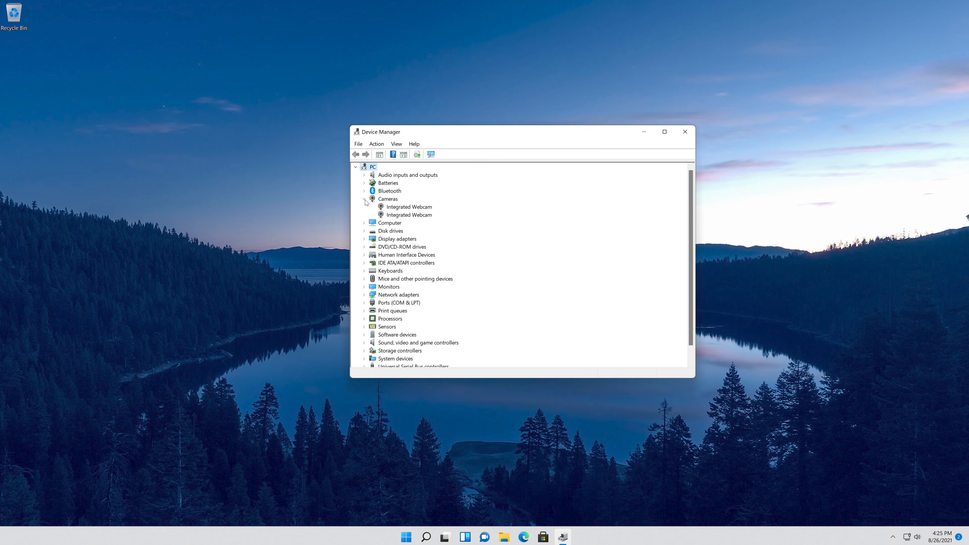
Step: Show the Integrated Webcam's Driver properties with provider, date and version
{"action": "right_click", "coordinate": [407, 206]}
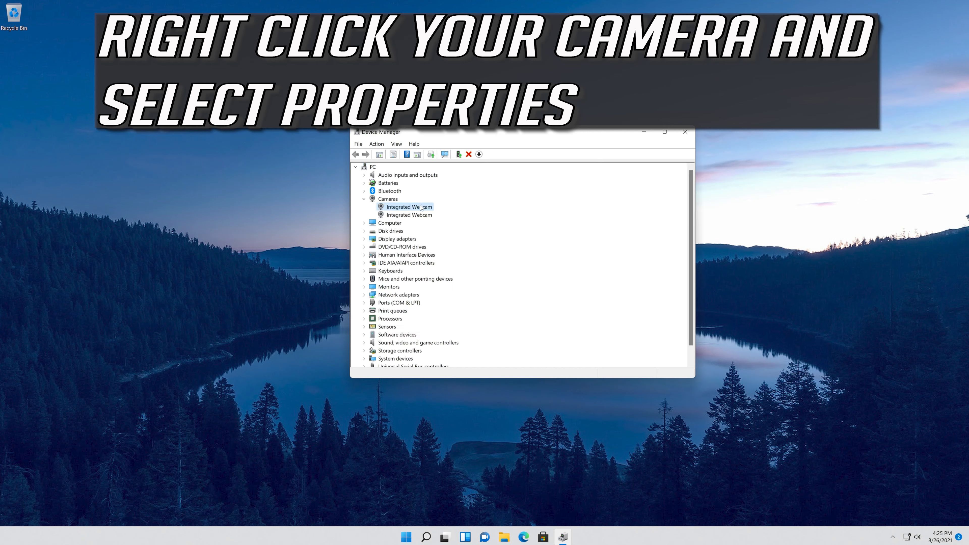
{"action": "right_click", "coordinate": [407, 206]}
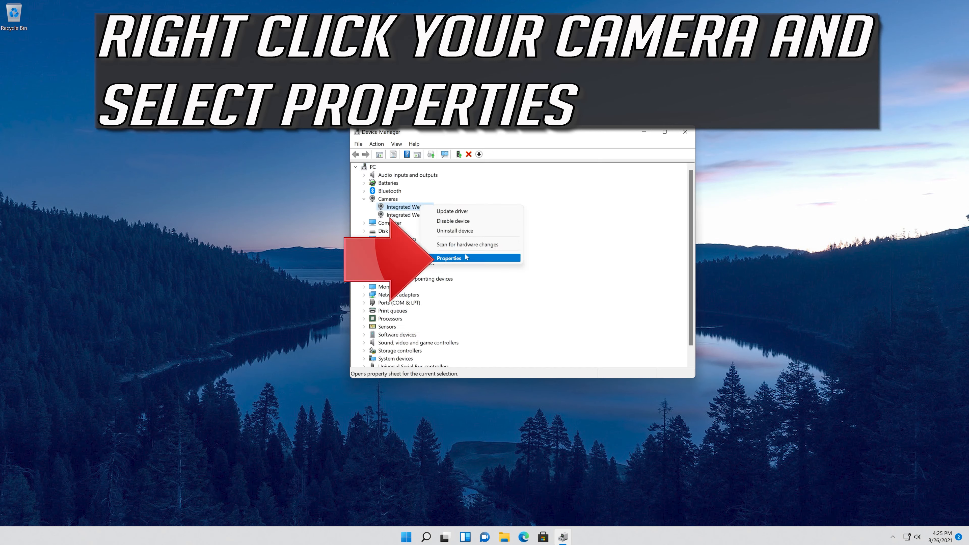
{"action": "left_click", "coordinate": [449, 258]}
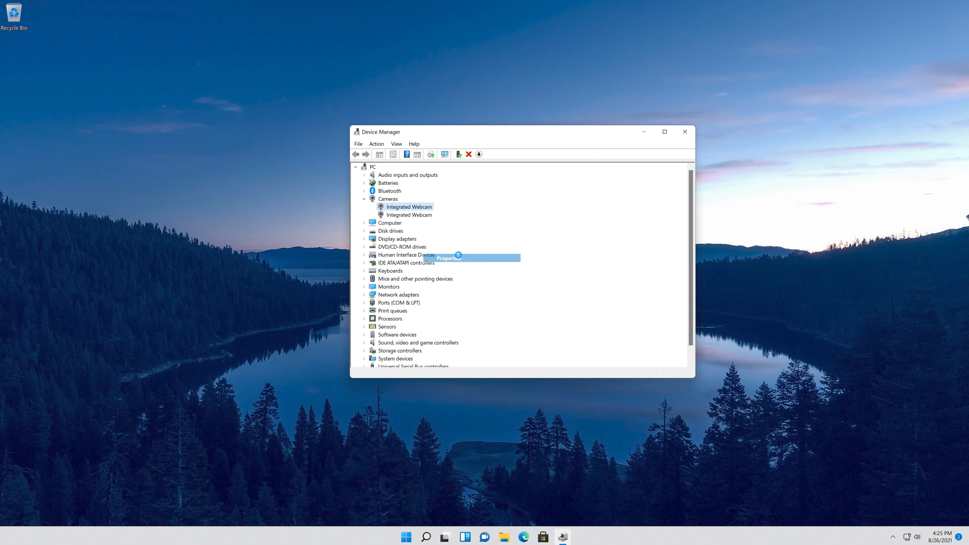
{"action": "left_click", "coordinate": [446, 257]}
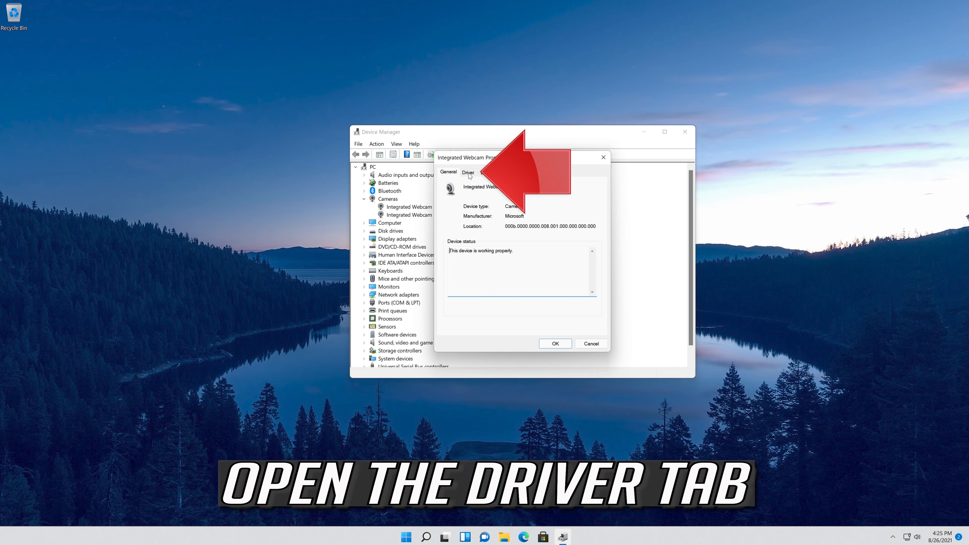
{"action": "left_click", "coordinate": [468, 173]}
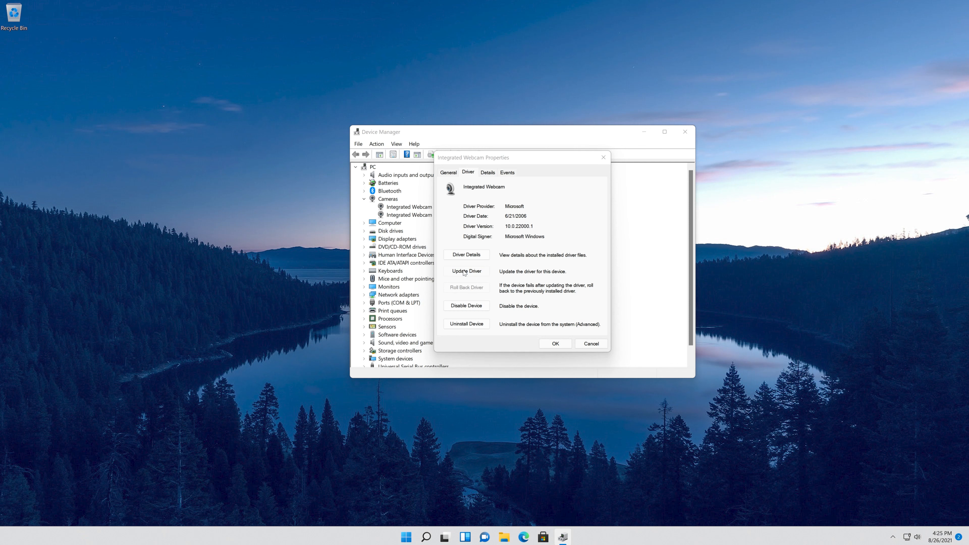
Step: Manually update the Integrated Webcam driver to USB Video Device and close its properties
{"action": "left_click", "coordinate": [465, 271]}
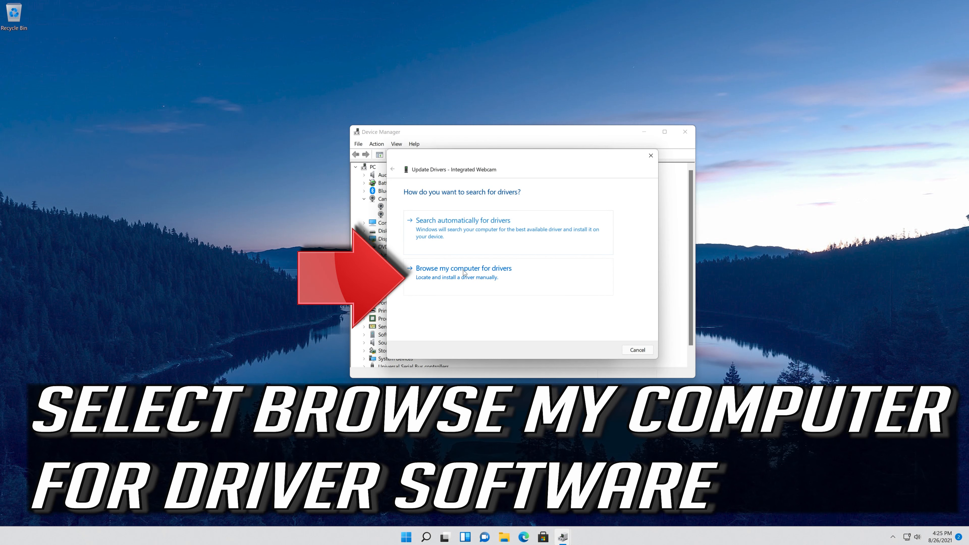
{"action": "mouse_move", "coordinate": [520, 275]}
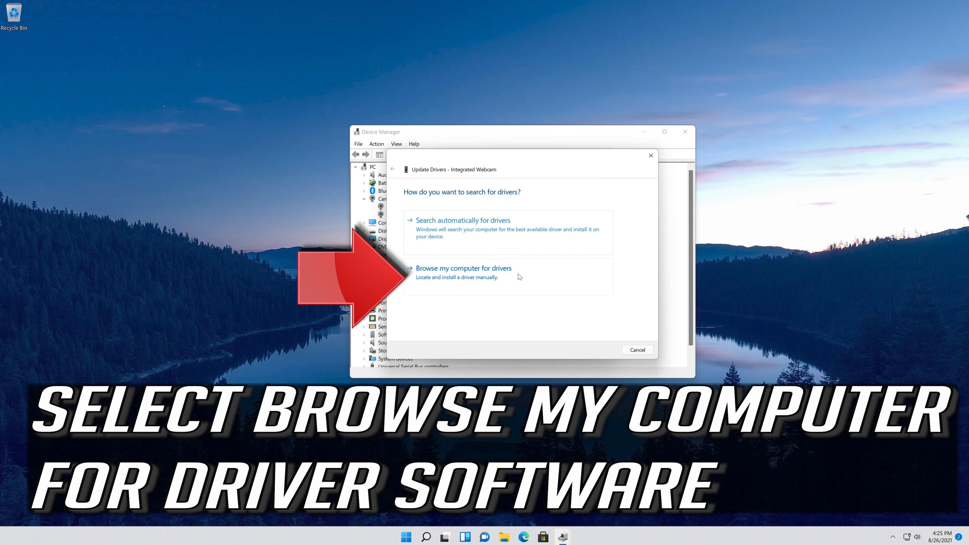
{"action": "left_click", "coordinate": [462, 268]}
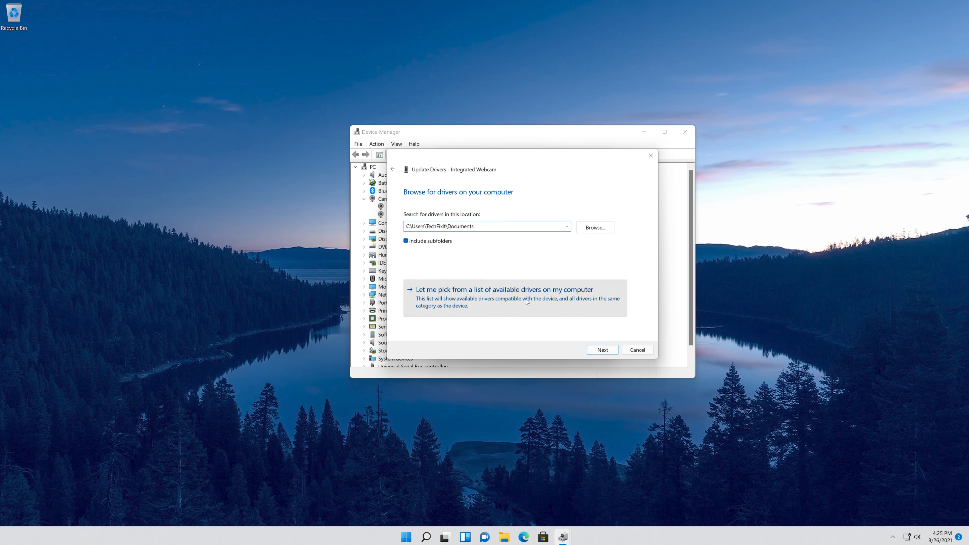
{"action": "left_click", "coordinate": [502, 289]}
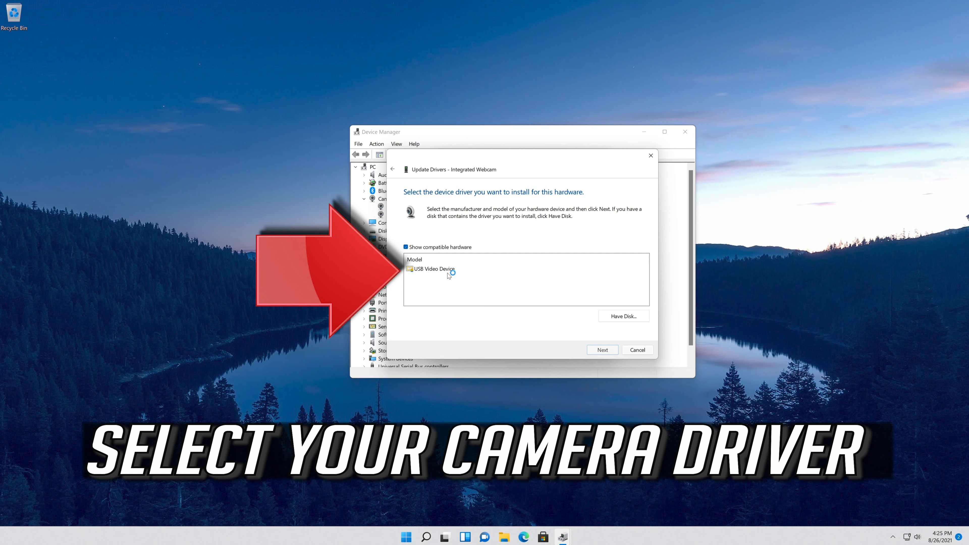
{"action": "left_click", "coordinate": [431, 269]}
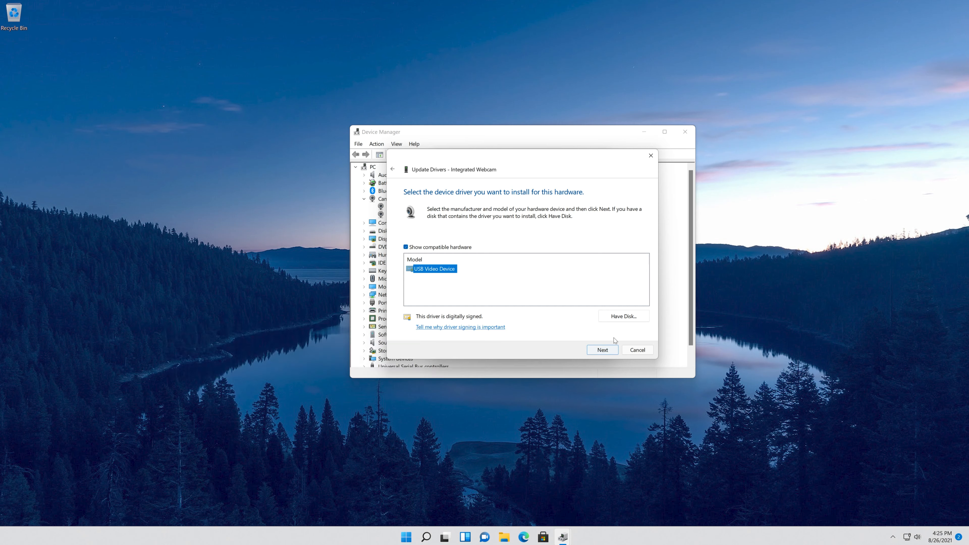
{"action": "left_click", "coordinate": [602, 350]}
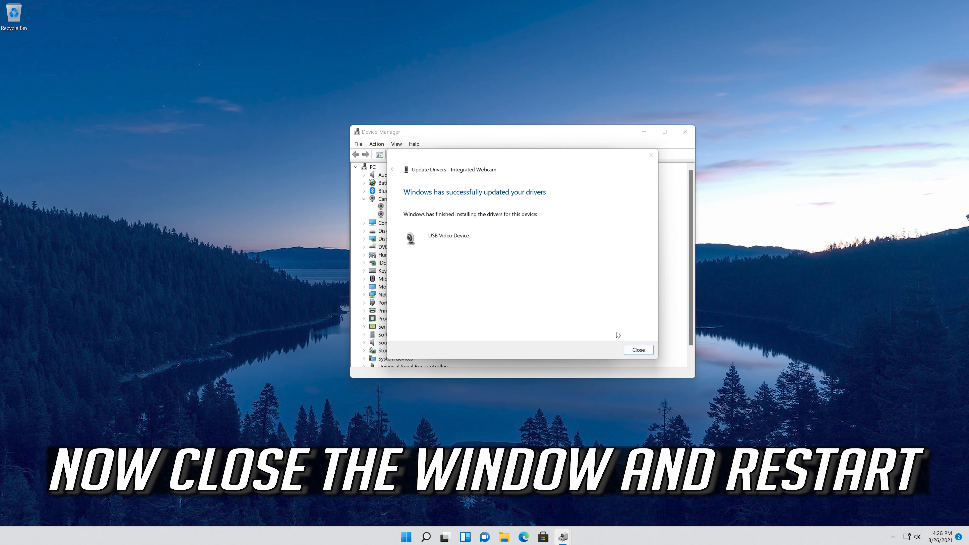
{"action": "left_click", "coordinate": [637, 350]}
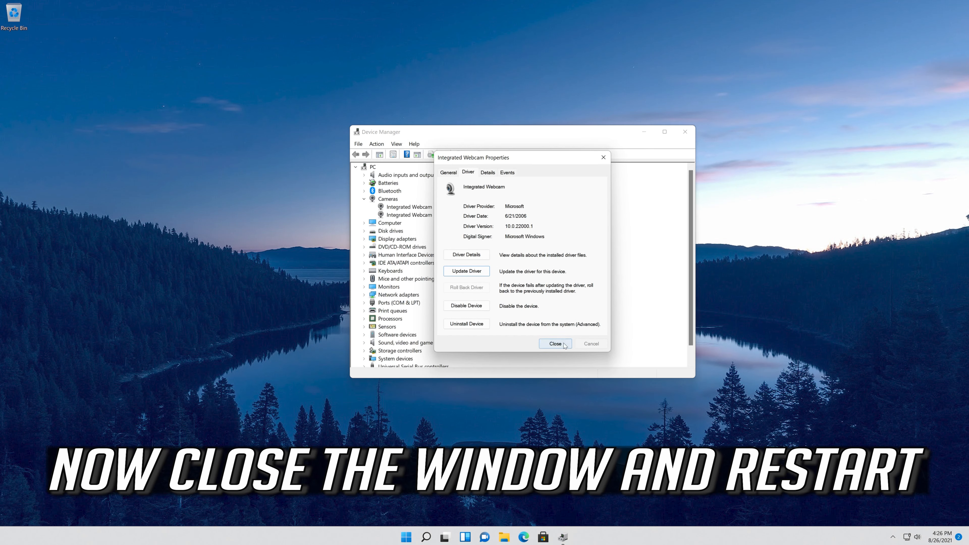
{"action": "left_click", "coordinate": [554, 343]}
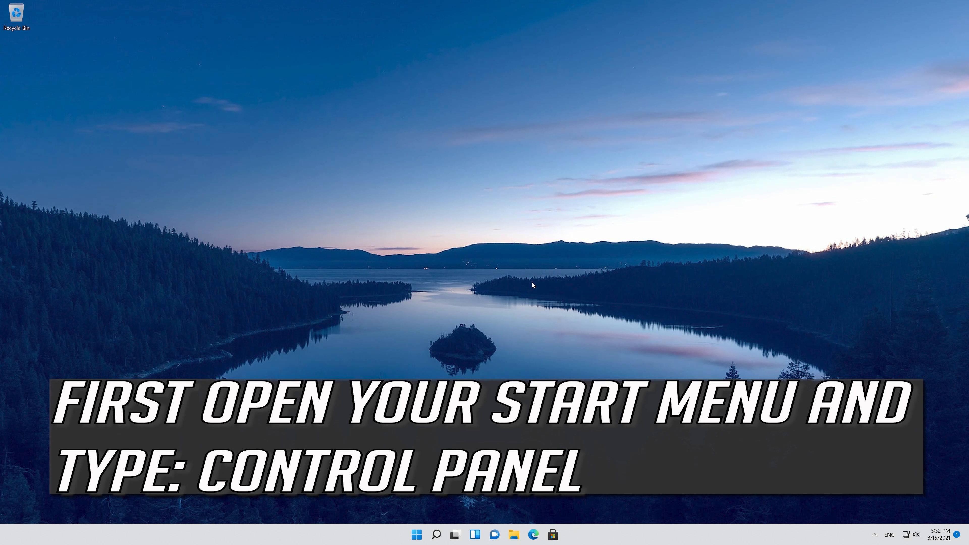
Step: Launch Control Panel from the Start search
{"action": "left_click", "coordinate": [435, 534]}
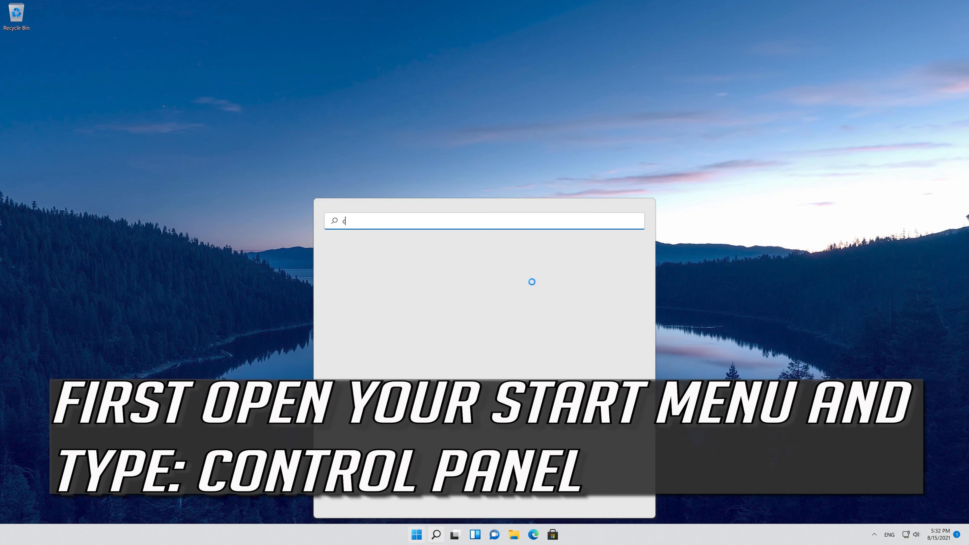
{"action": "type", "text": "ontrol panel"}
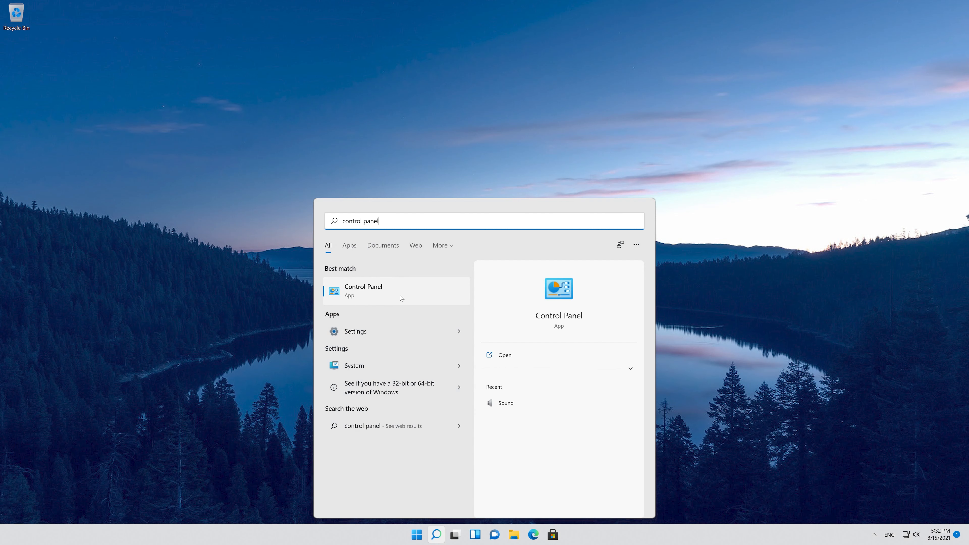
{"action": "left_click", "coordinate": [363, 291]}
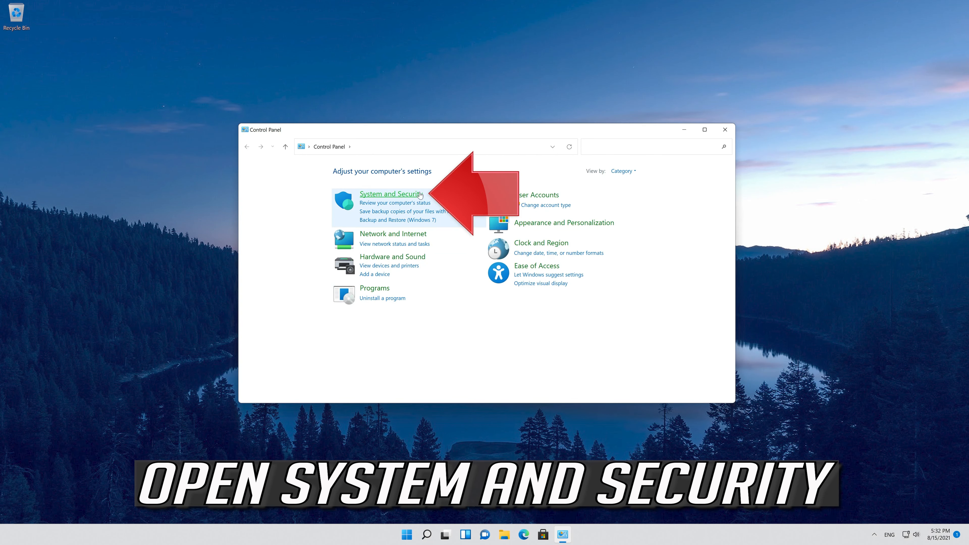
Step: Navigate System and Security > Security and Maintenance > Recovery
{"action": "left_click", "coordinate": [389, 193]}
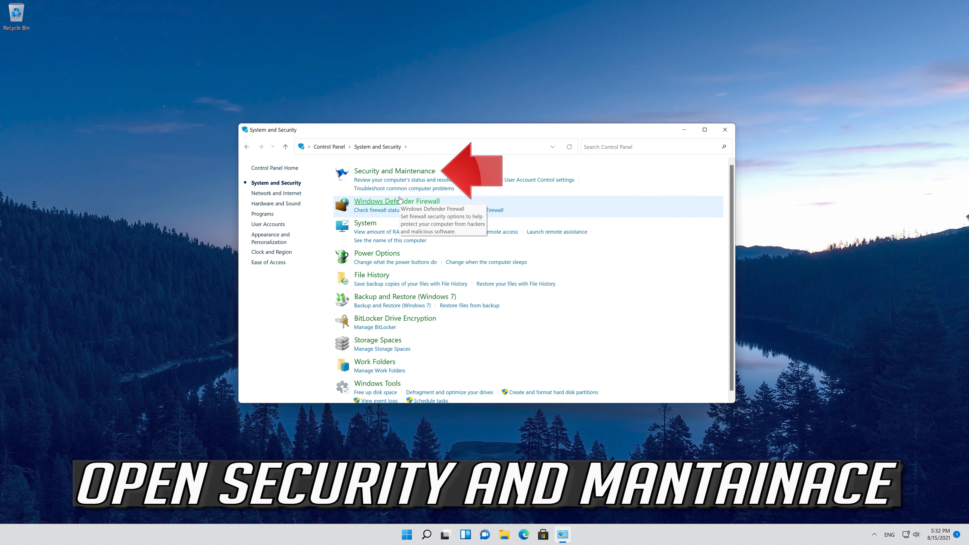
{"action": "mouse_move", "coordinate": [432, 168]}
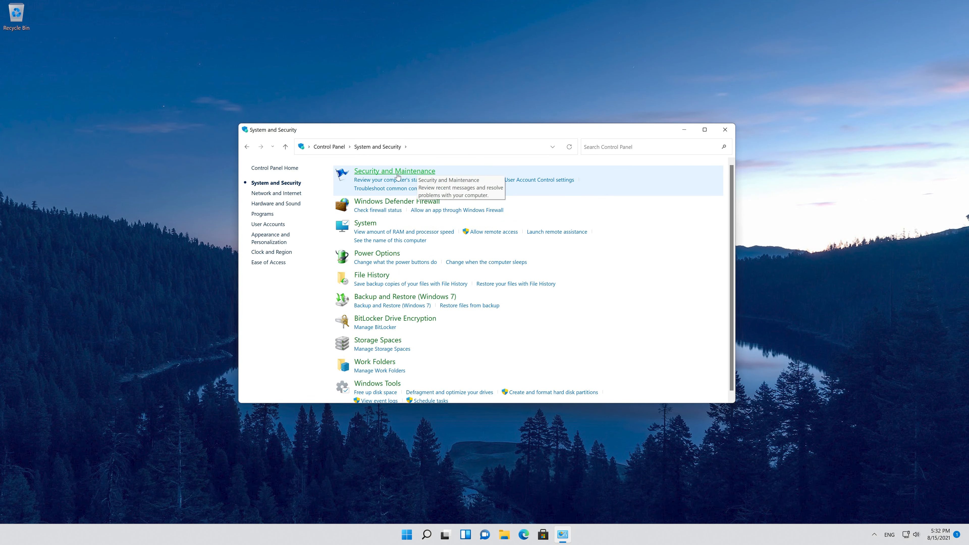
{"action": "left_click", "coordinate": [394, 171]}
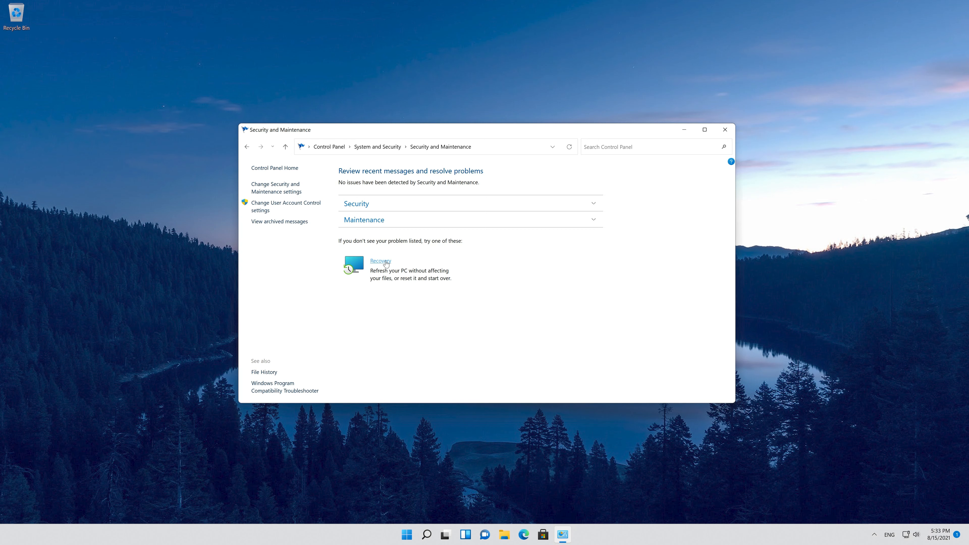
{"action": "left_click", "coordinate": [380, 261]}
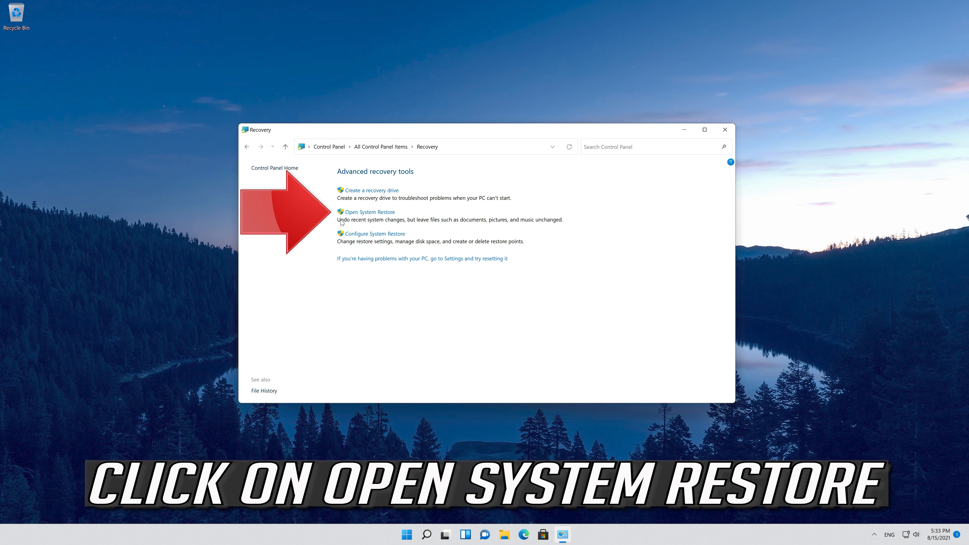
Step: Restore the PC to the 8/15/2021 5:28:20 PM restore point and dismiss the success notice
{"action": "left_click", "coordinate": [369, 211]}
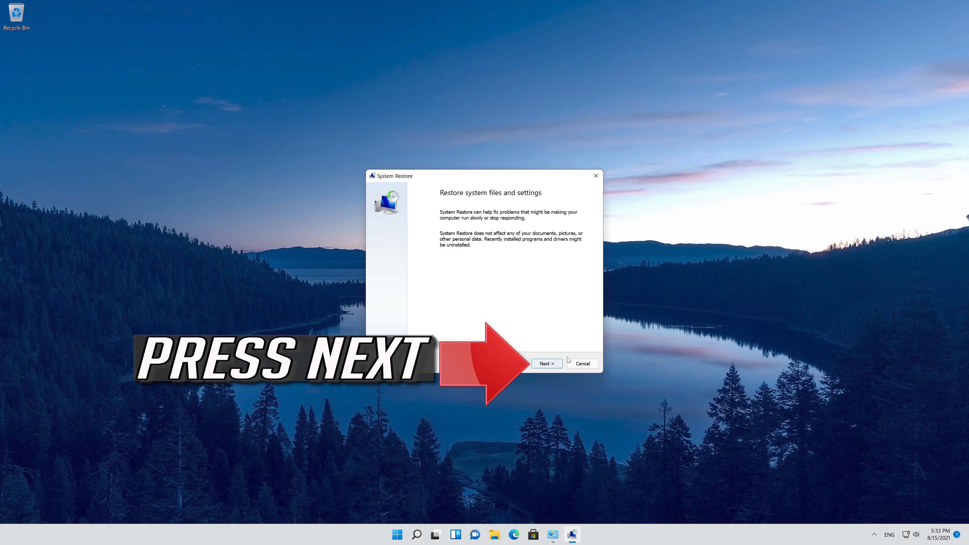
{"action": "left_click", "coordinate": [546, 363]}
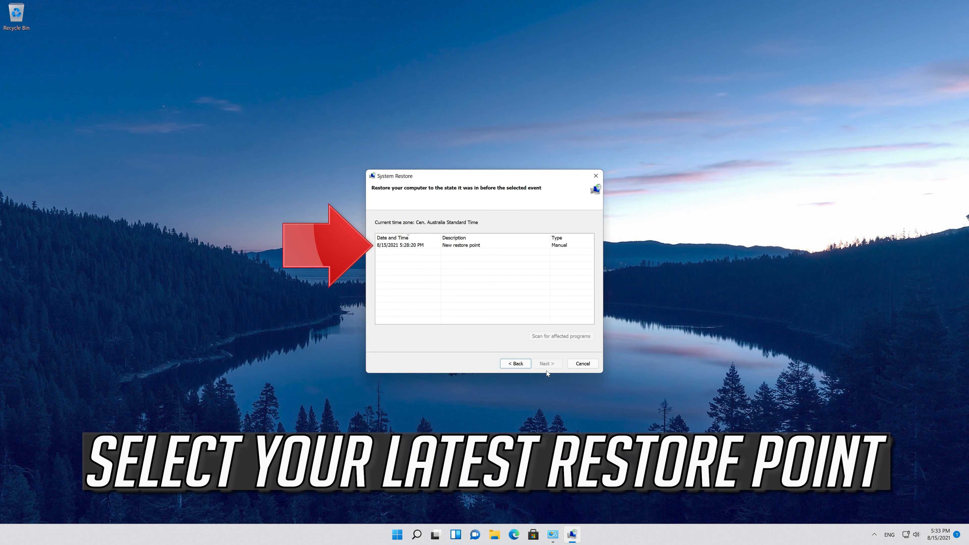
{"action": "left_click", "coordinate": [413, 245]}
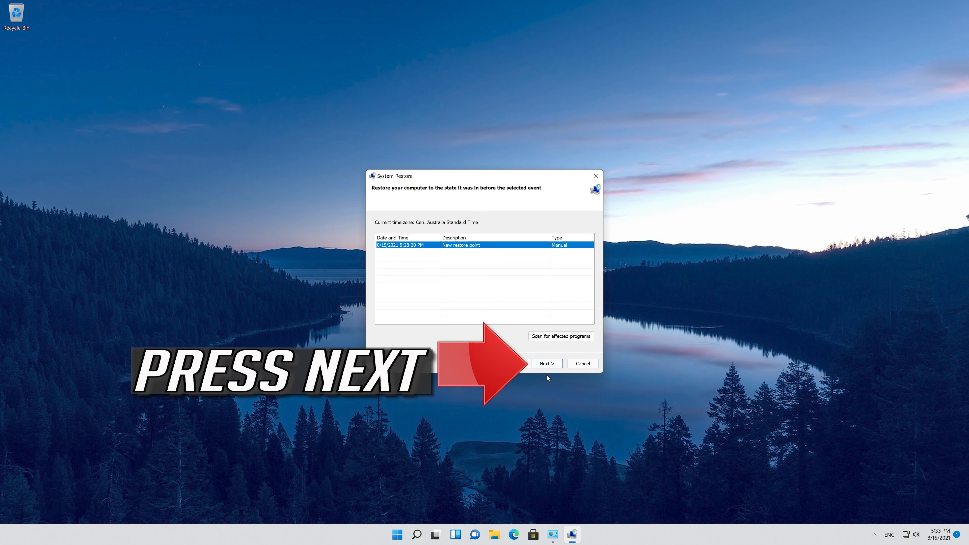
{"action": "left_click", "coordinate": [546, 363]}
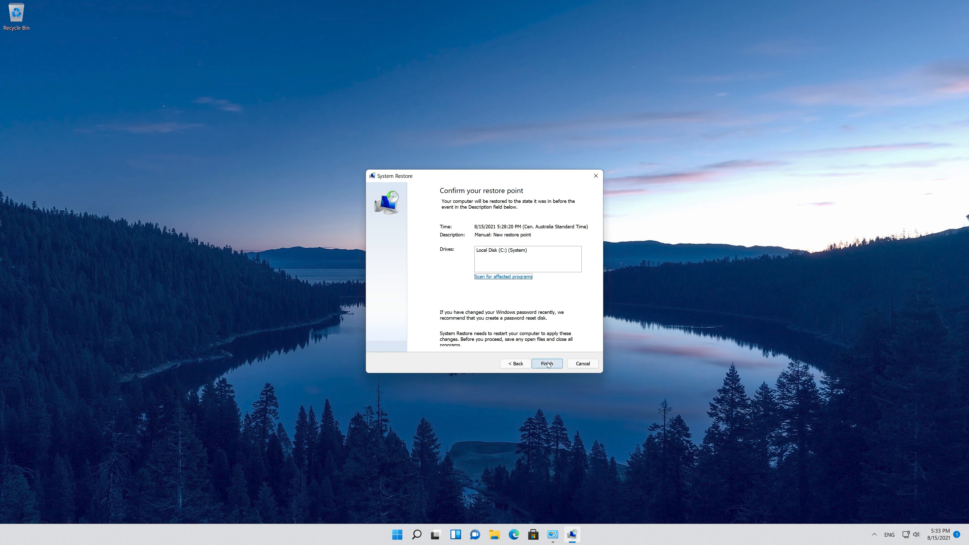
{"action": "left_click", "coordinate": [546, 363]}
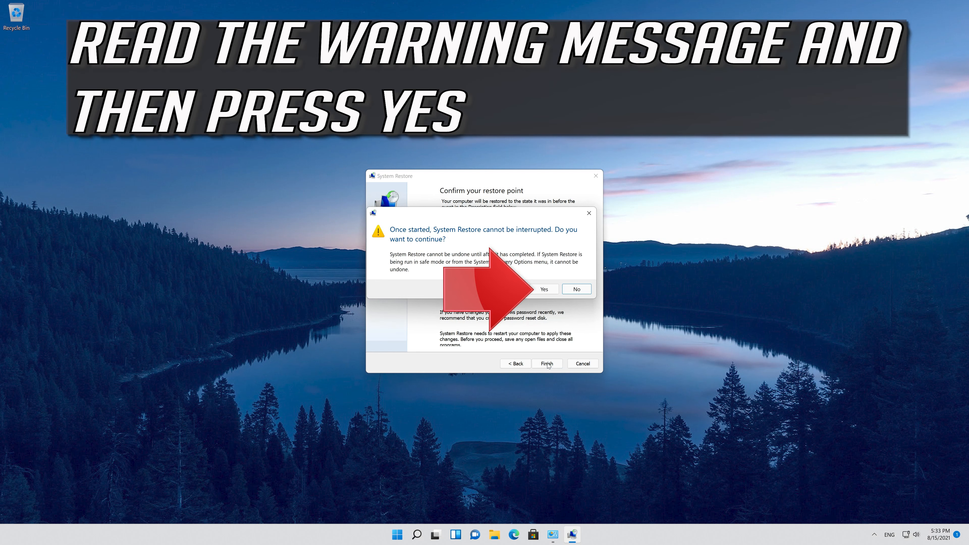
{"action": "mouse_move", "coordinate": [406, 242]}
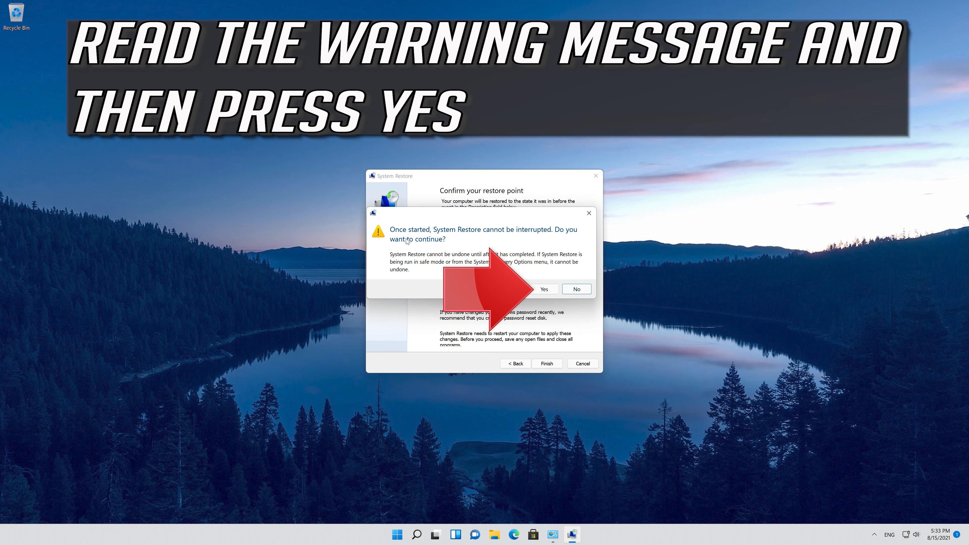
{"action": "mouse_move", "coordinate": [536, 302]}
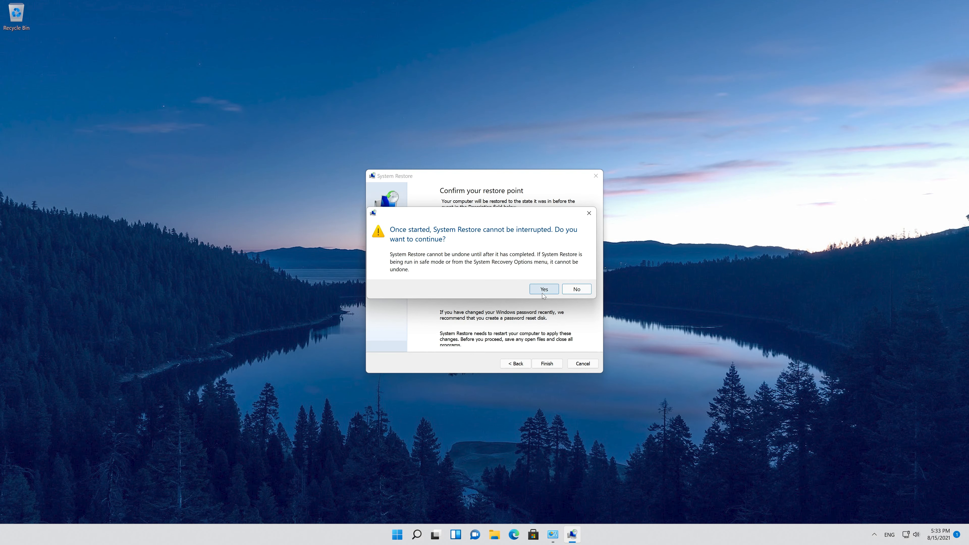
{"action": "left_click", "coordinate": [542, 288]}
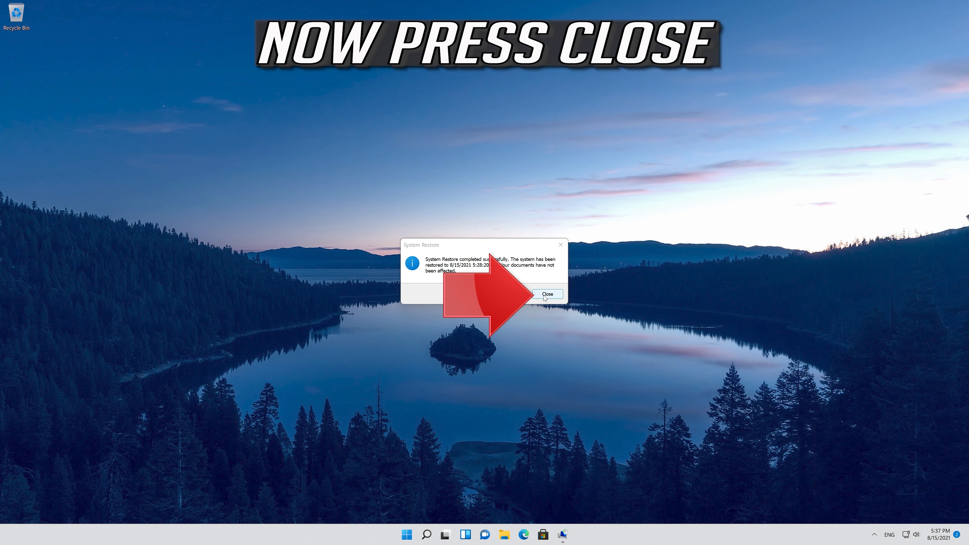
{"action": "left_click", "coordinate": [546, 294]}
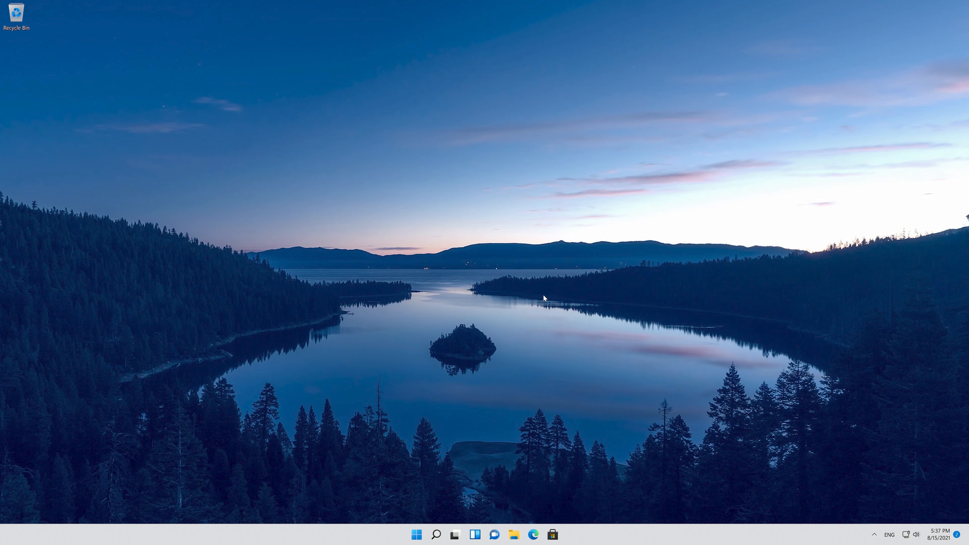